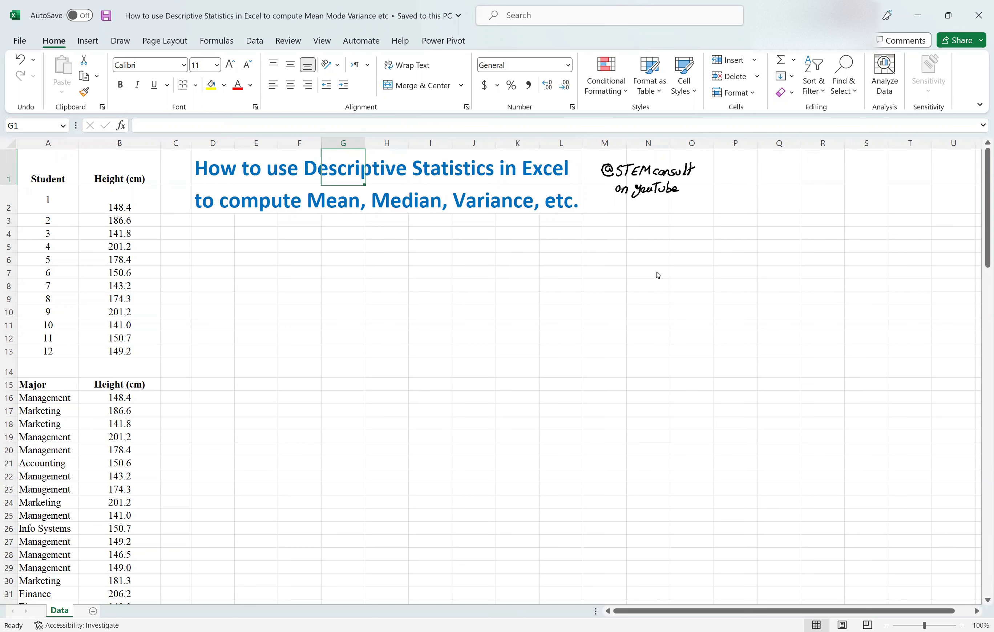
{"action": "mouse_move", "coordinate": [622, 308]}
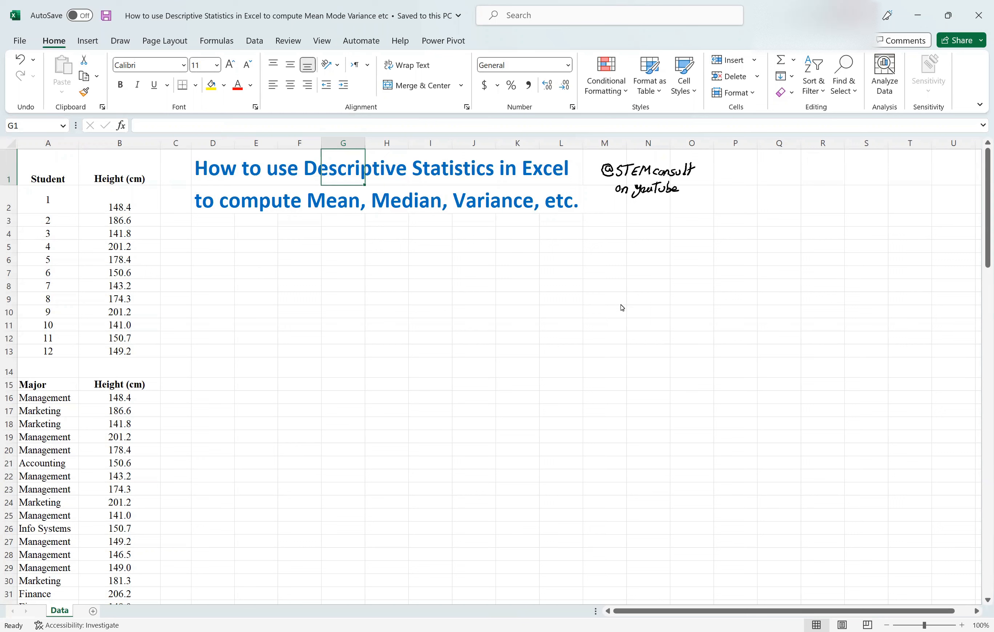
{"action": "mouse_move", "coordinate": [450, 308]}
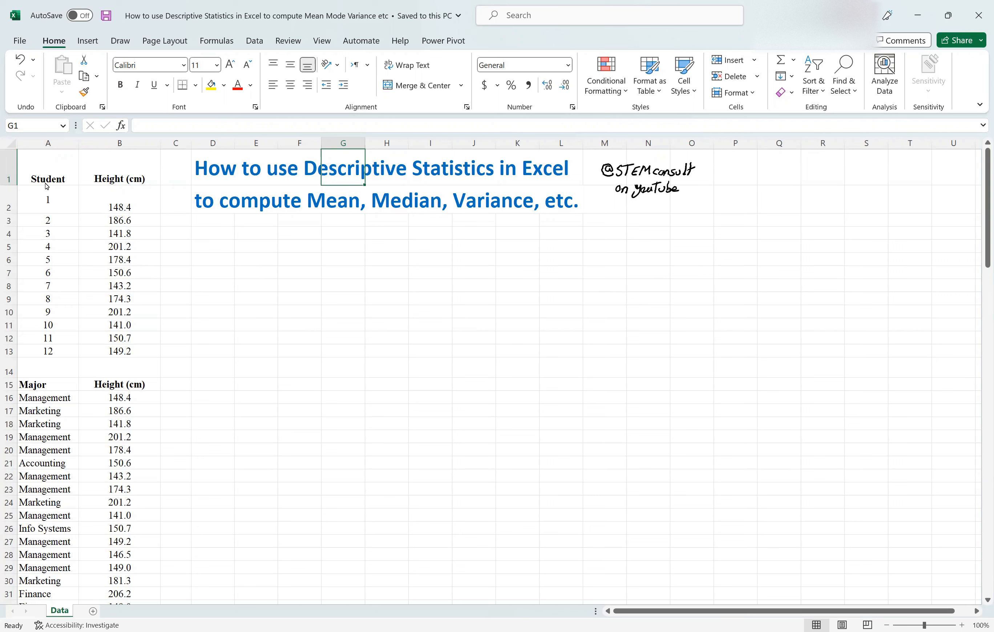
{"action": "mouse_move", "coordinate": [51, 342]}
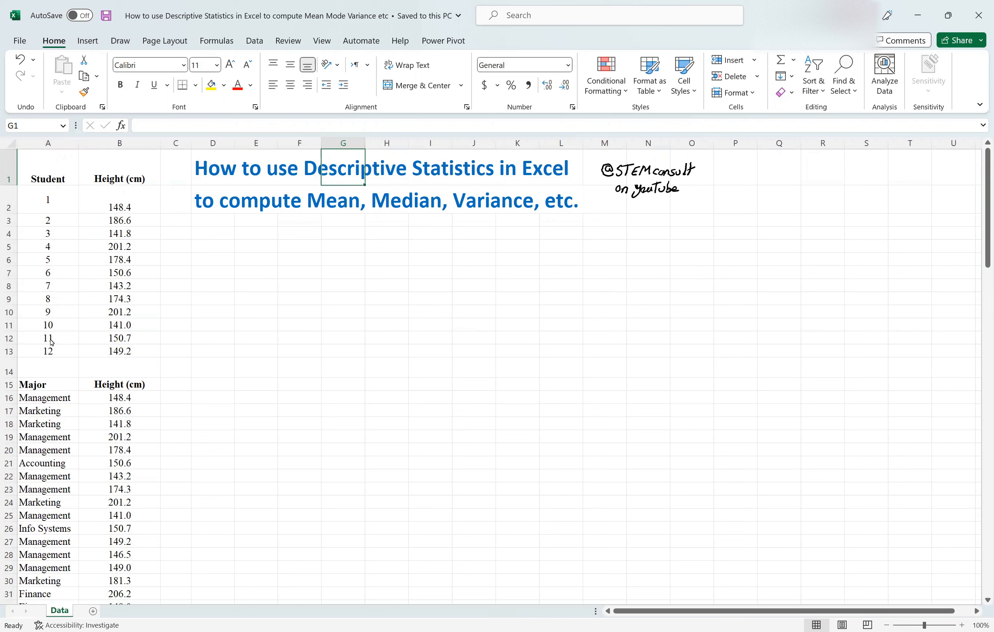
{"action": "mouse_move", "coordinate": [114, 179]}
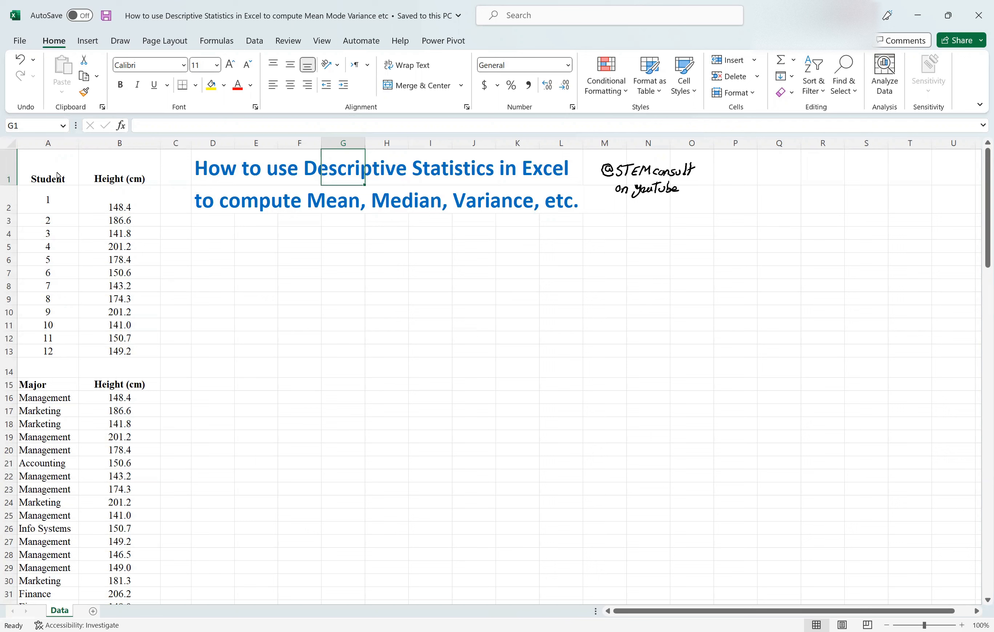
- Select B1:B13, the Height (cm) header and the 12 student heights
{"action": "left_click", "coordinate": [119, 178]}
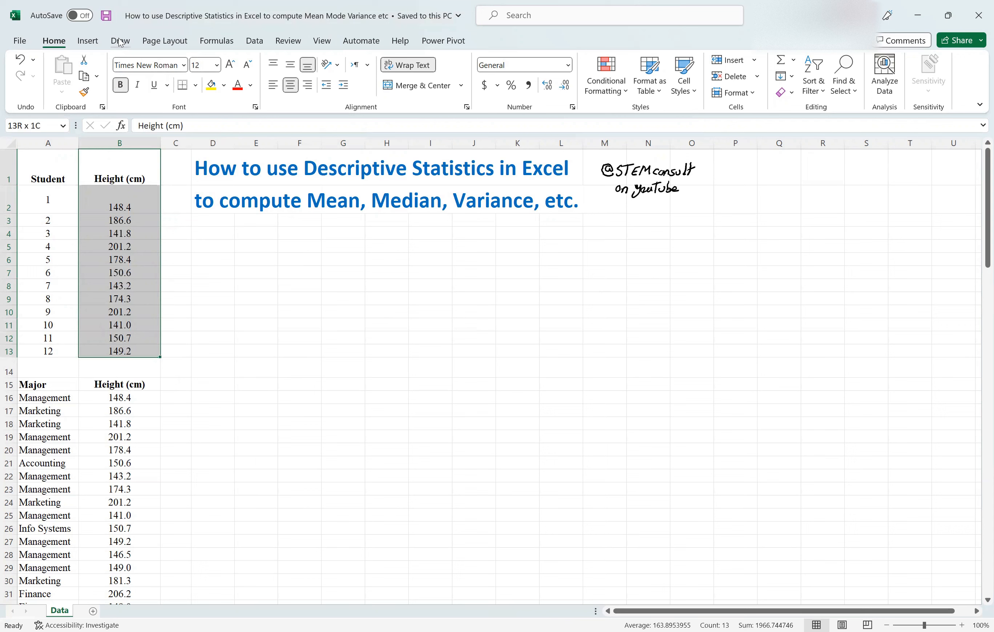
{"action": "mouse_move", "coordinate": [256, 46]}
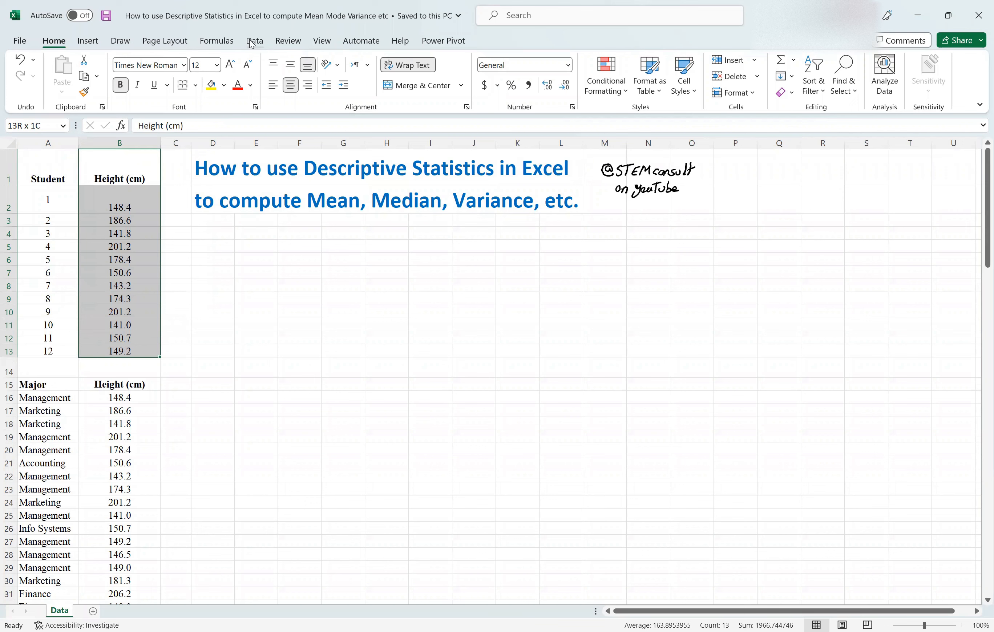
- From the Data tab, bring up Data Analysis with Descriptive Statistics chosen
{"action": "left_click", "coordinate": [254, 41]}
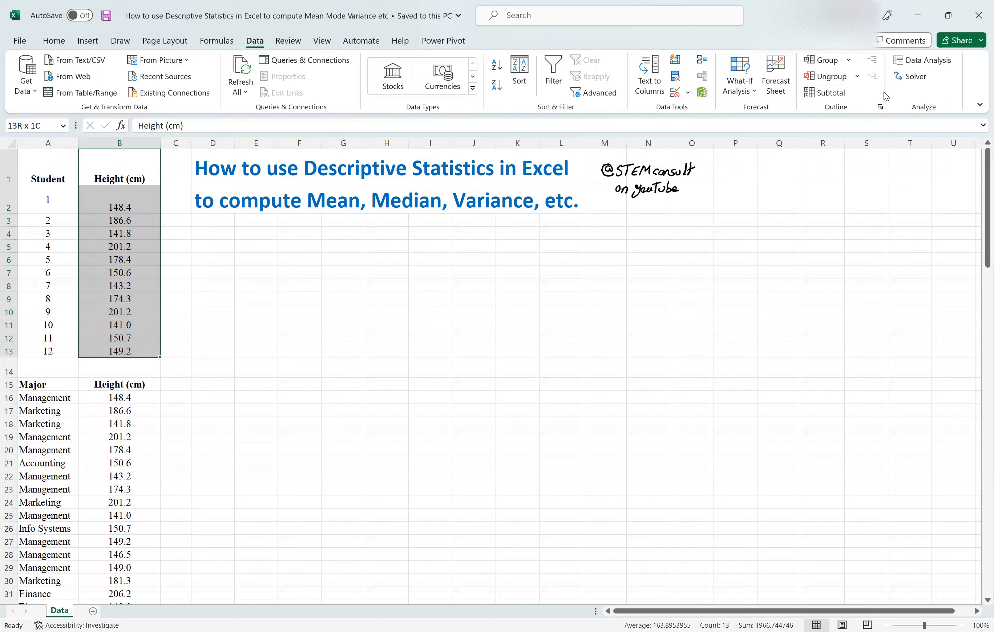
{"action": "mouse_move", "coordinate": [928, 59]}
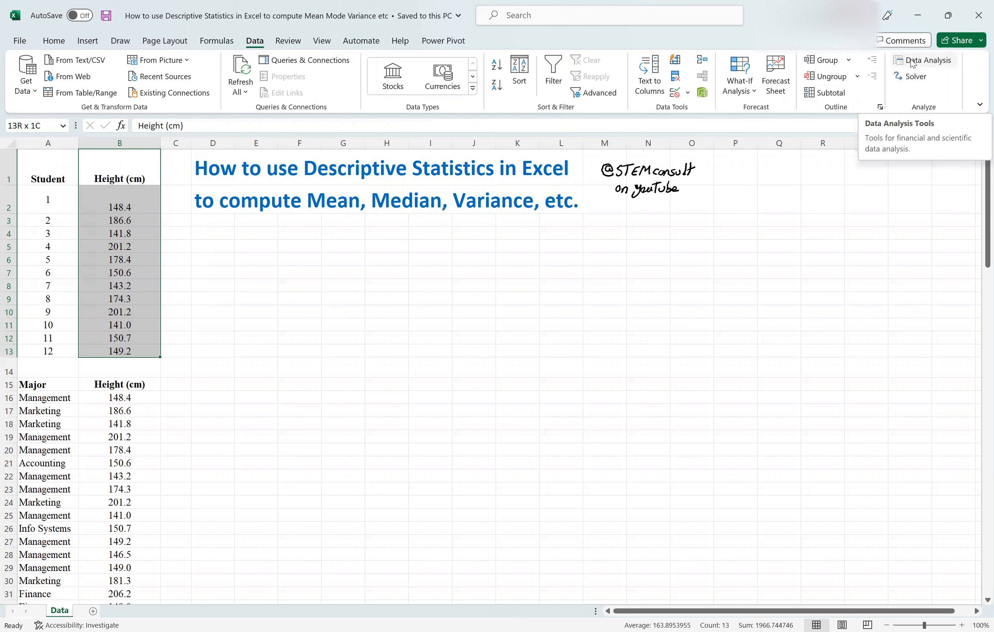
{"action": "left_click", "coordinate": [927, 60]}
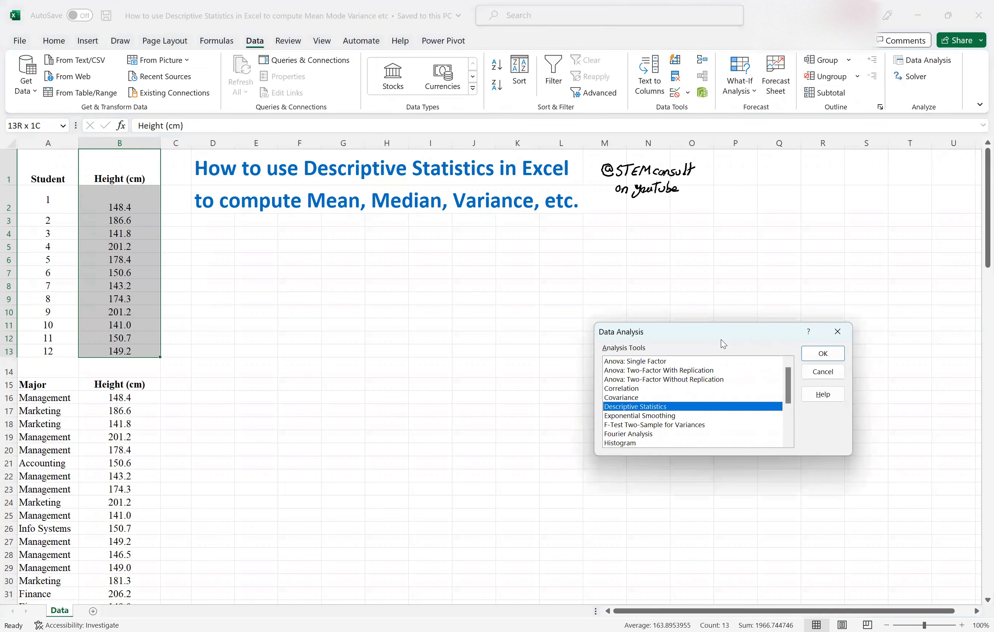
{"action": "mouse_move", "coordinate": [257, 351]}
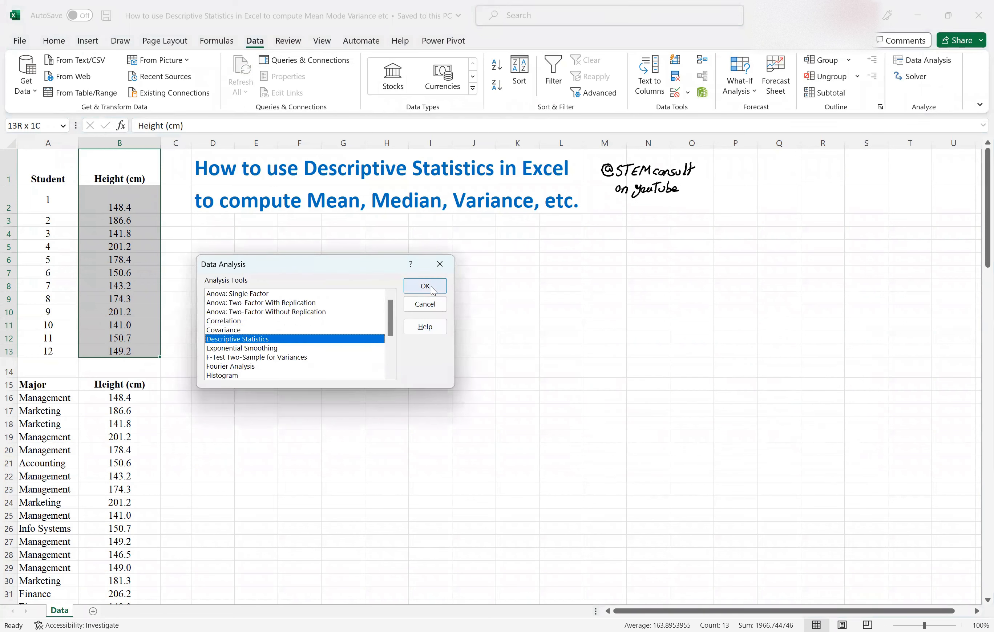
- Configure Descriptive Statistics: input $B$1:$B$13, labels in first row, output at $D$4, summary statistics on
{"action": "left_click", "coordinate": [424, 286]}
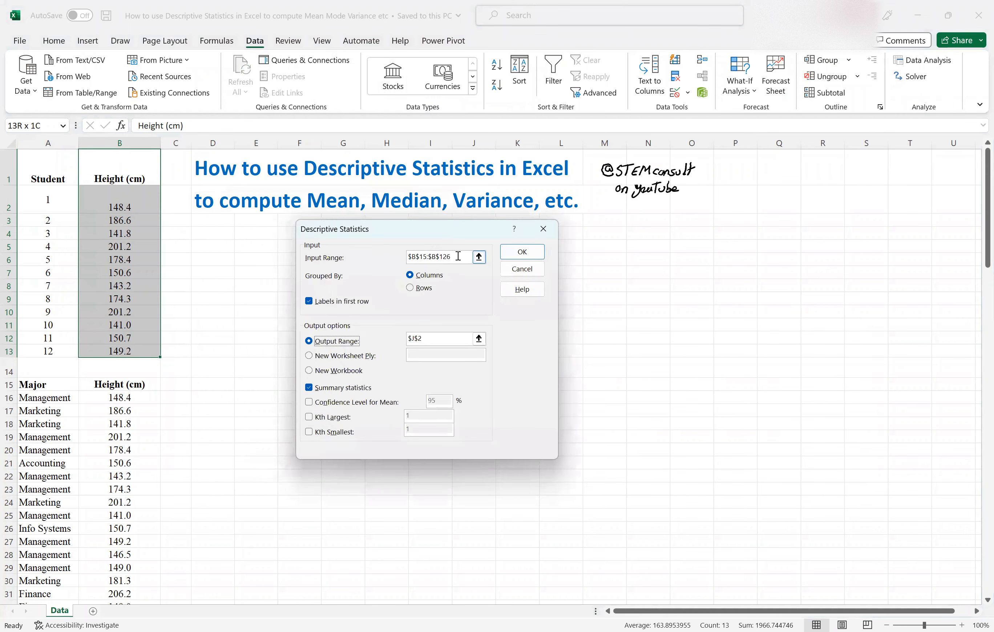
{"action": "scroll", "scroll_direction": "down", "scroll_amount": 3}
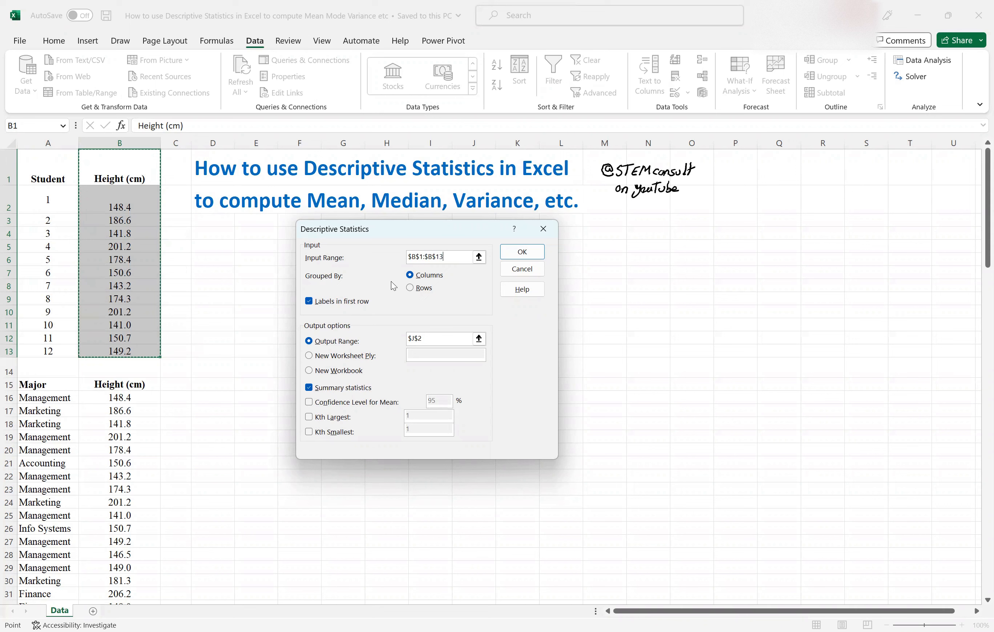
{"action": "mouse_move", "coordinate": [298, 298]}
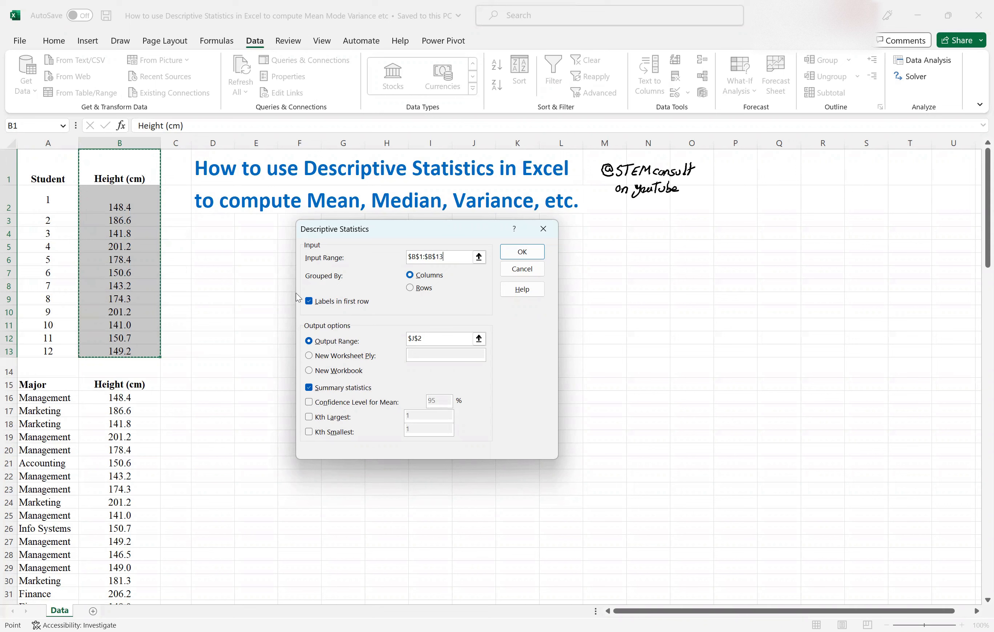
{"action": "mouse_move", "coordinate": [123, 170]}
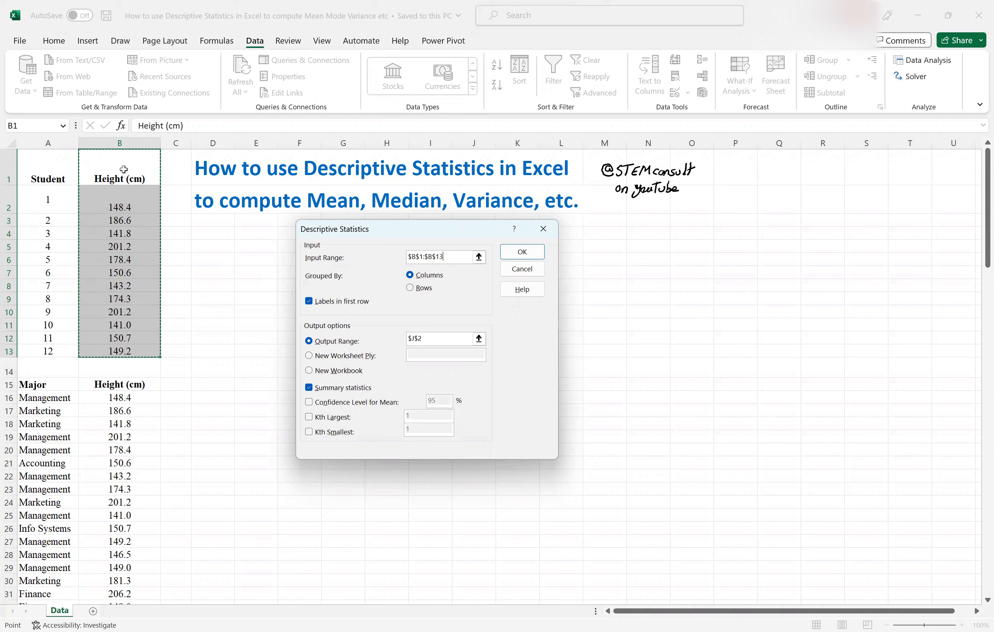
{"action": "left_click", "coordinate": [309, 301]}
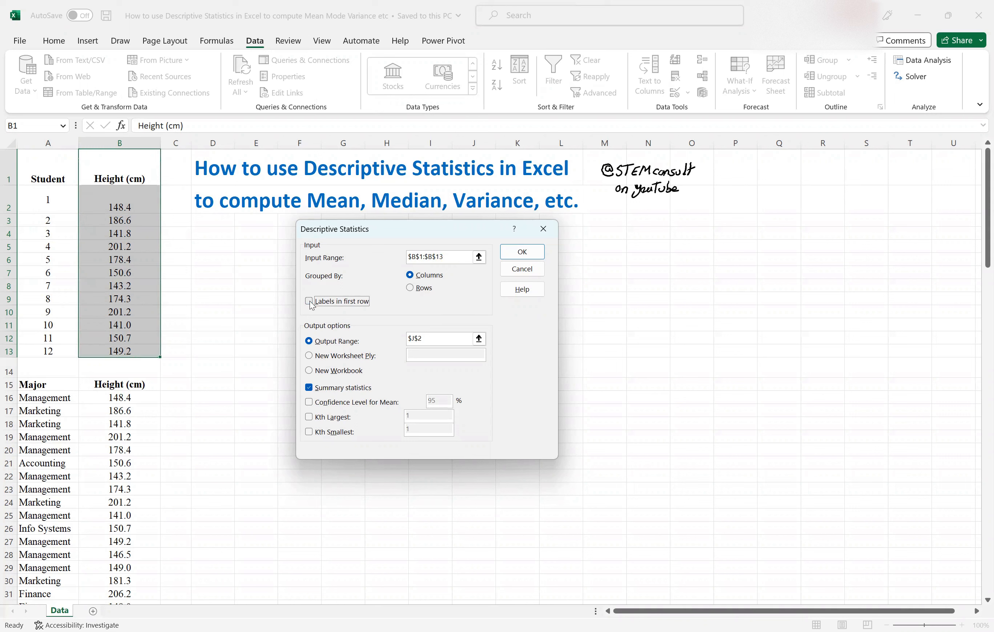
{"action": "left_click", "coordinate": [308, 301]}
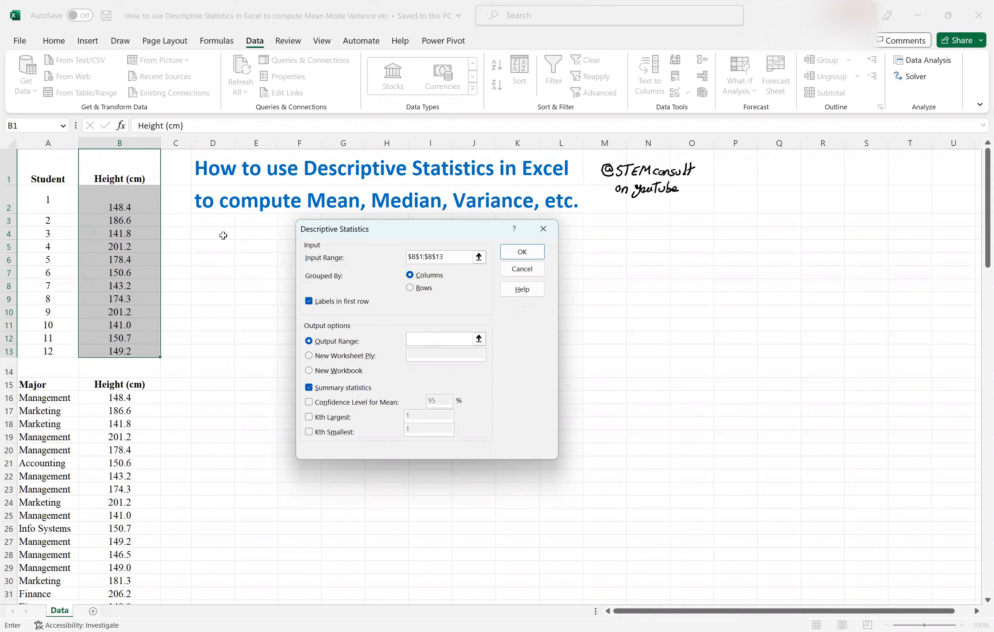
{"action": "left_click", "coordinate": [213, 232]}
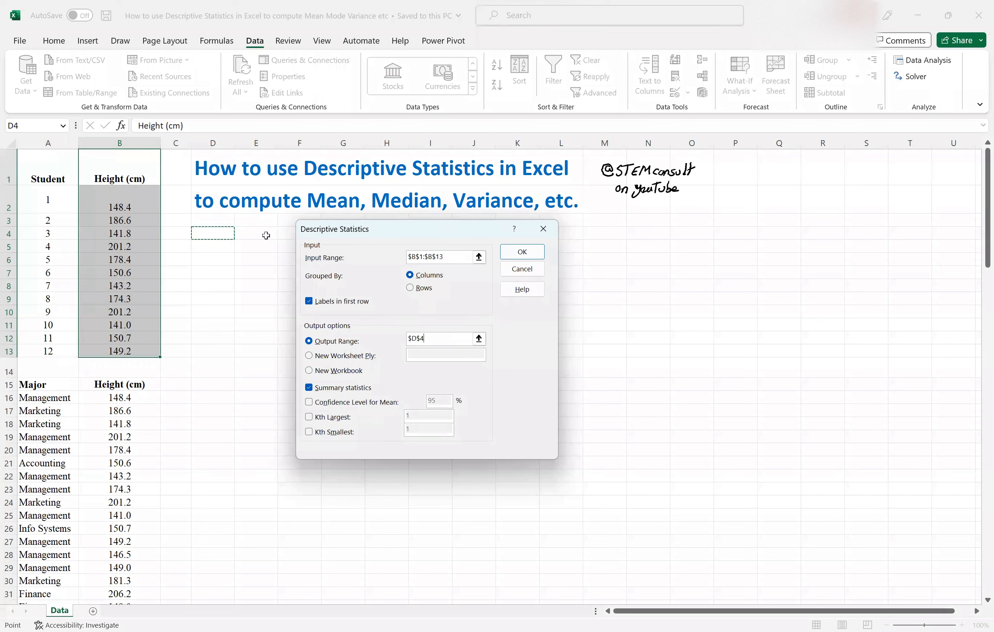
{"action": "left_click", "coordinate": [309, 388]}
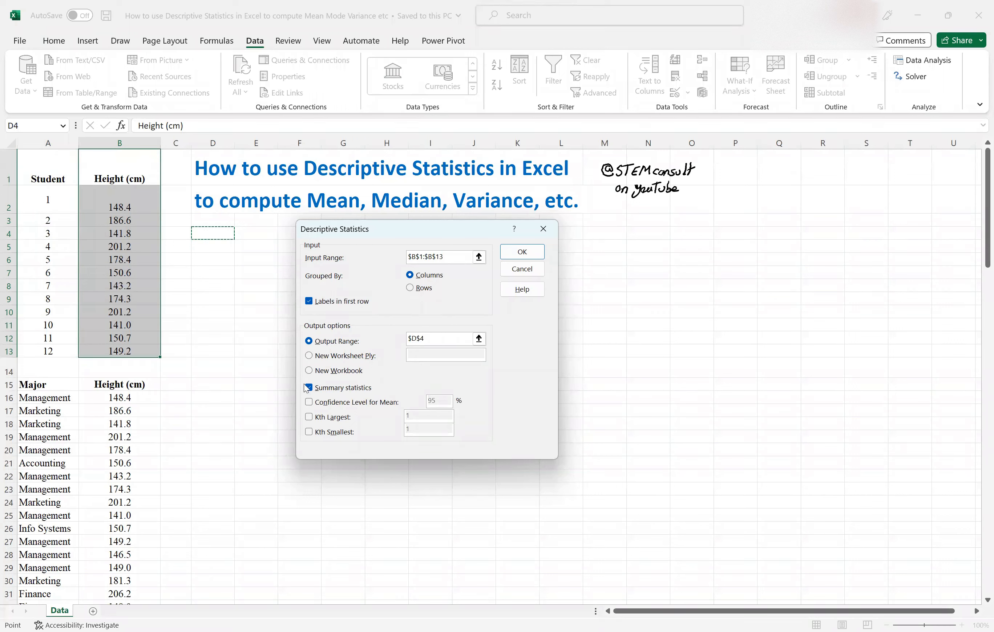
{"action": "left_click", "coordinate": [310, 388]}
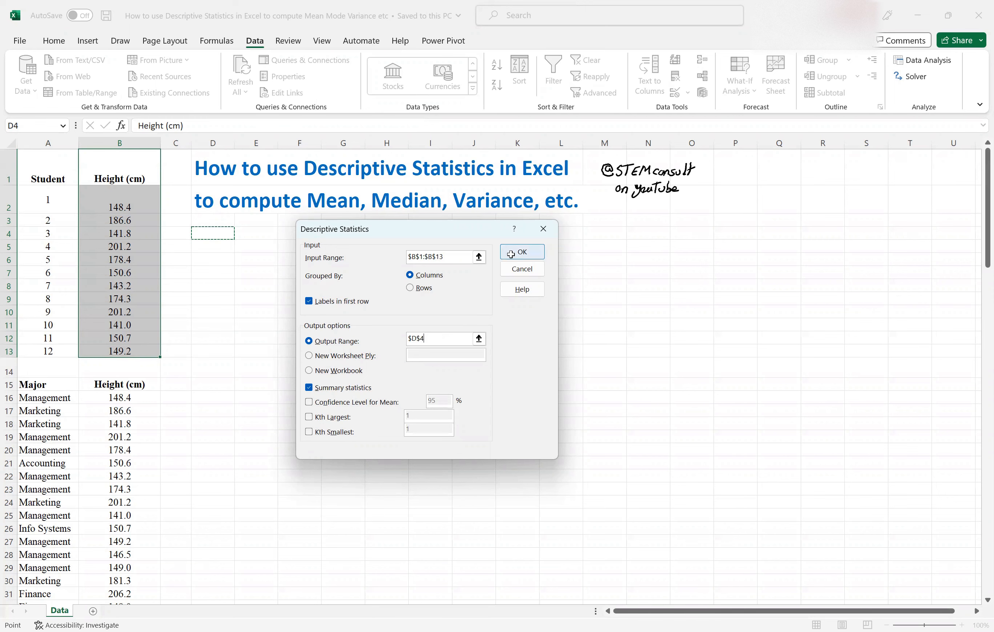
{"action": "left_click", "coordinate": [521, 251]}
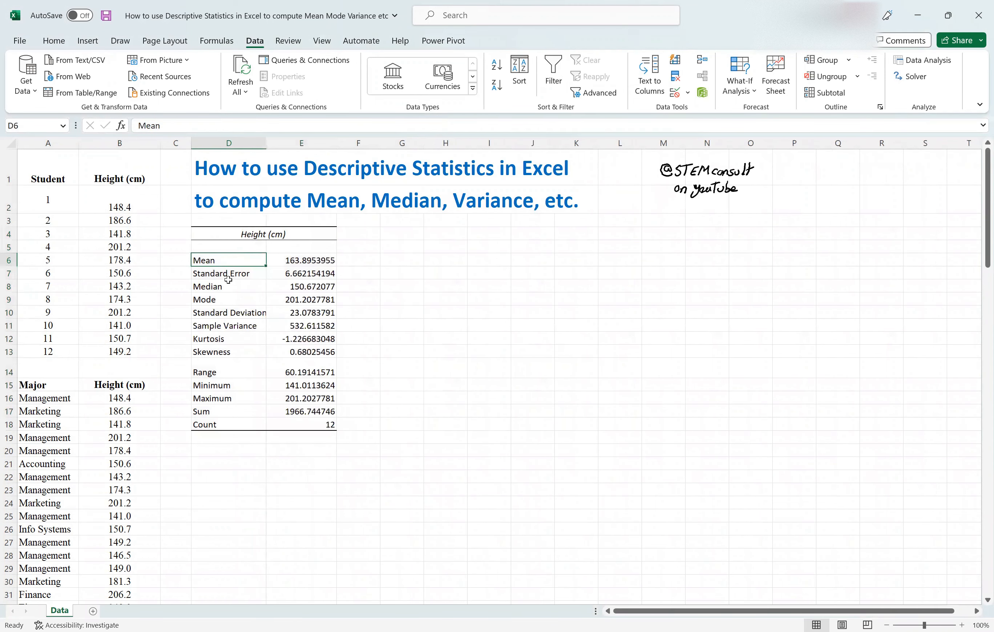
{"action": "left_click", "coordinate": [228, 299]}
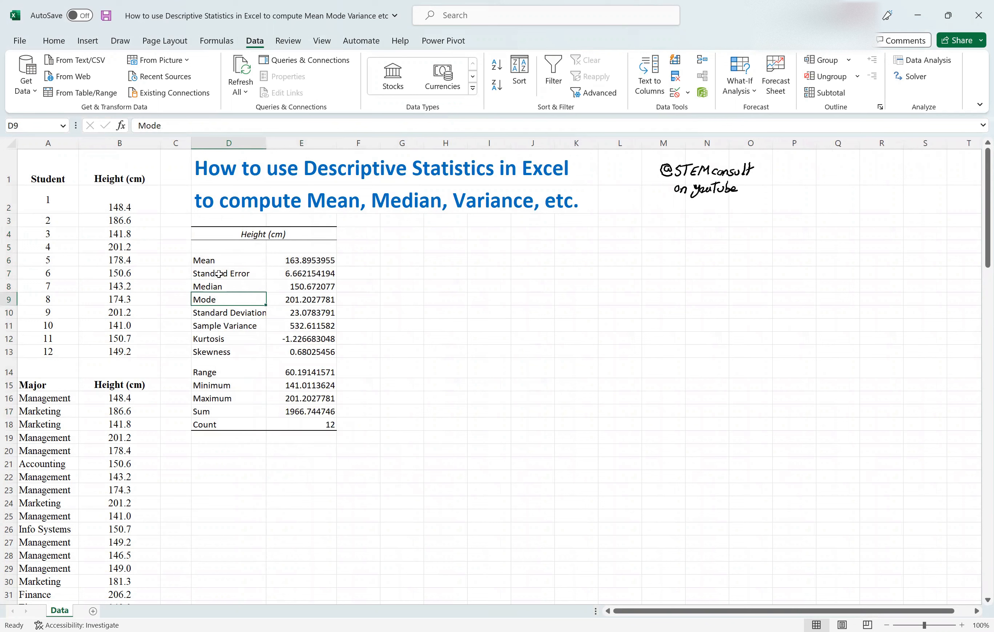
{"action": "left_click", "coordinate": [228, 312]}
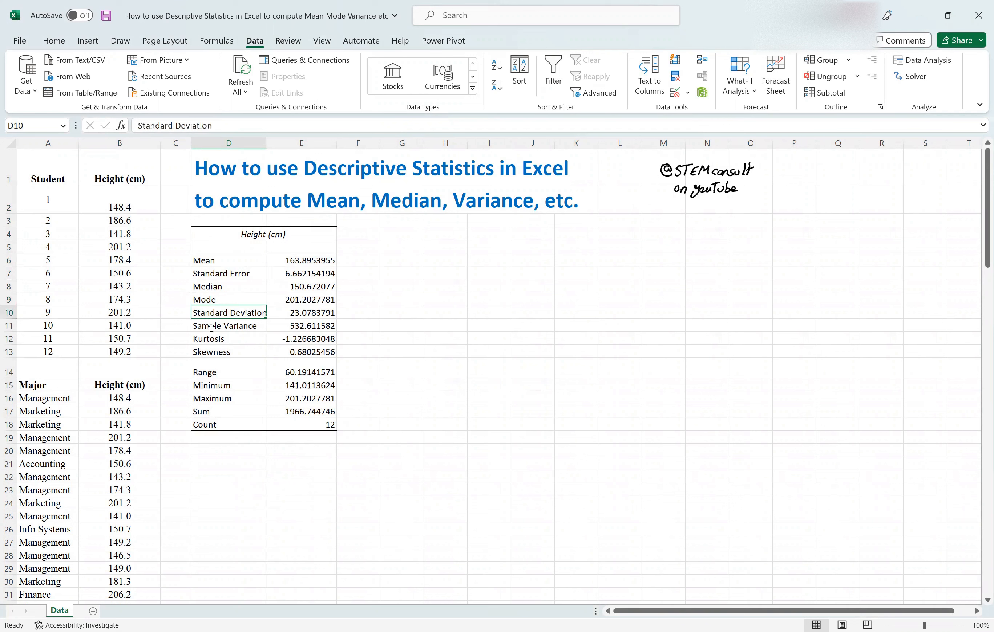
{"action": "left_click", "coordinate": [228, 351]}
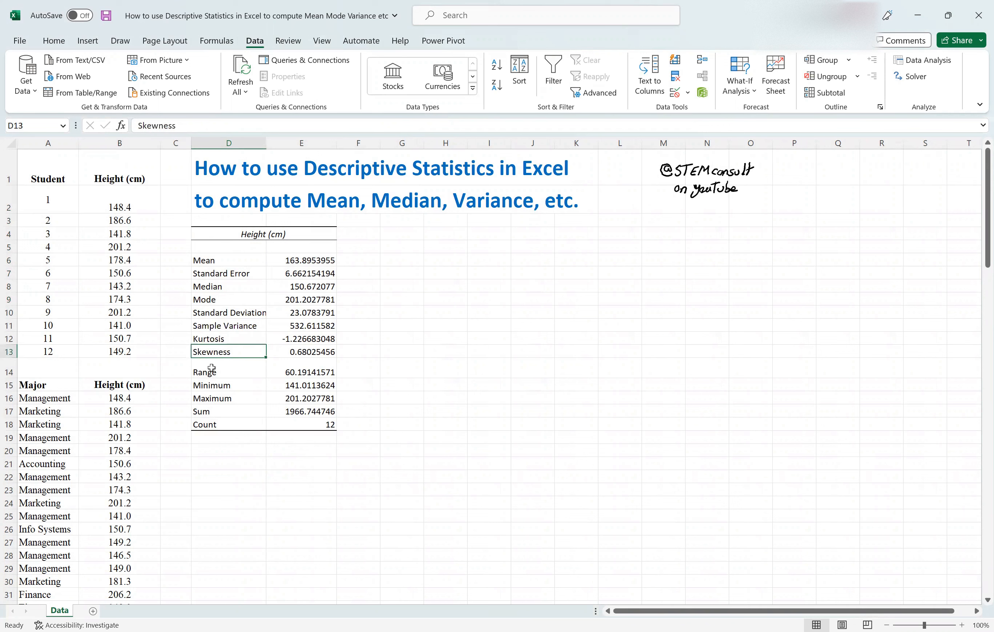
{"action": "left_click", "coordinate": [228, 372]}
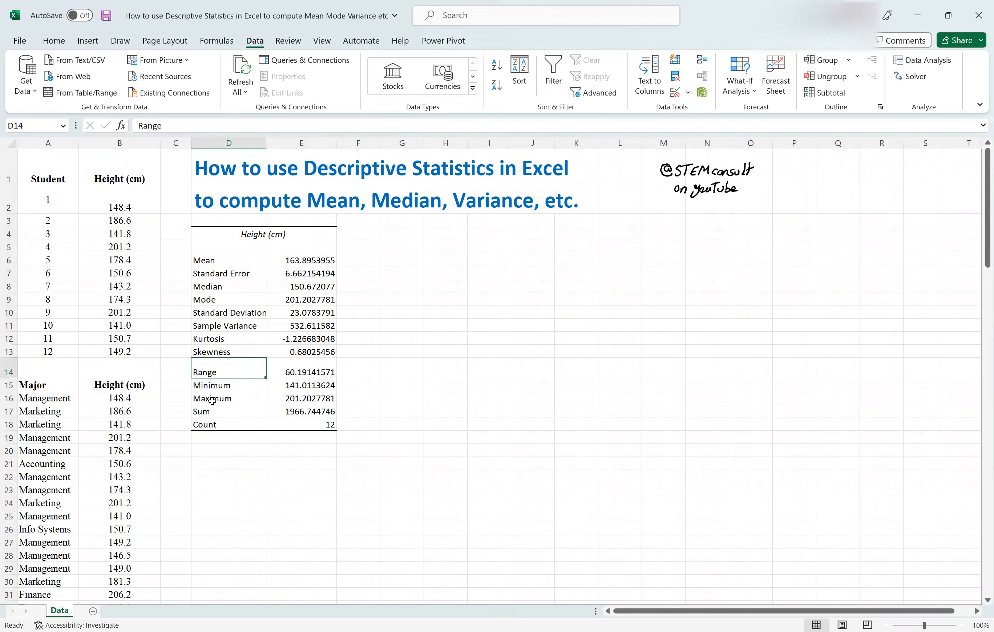
{"action": "left_click", "coordinate": [228, 385]}
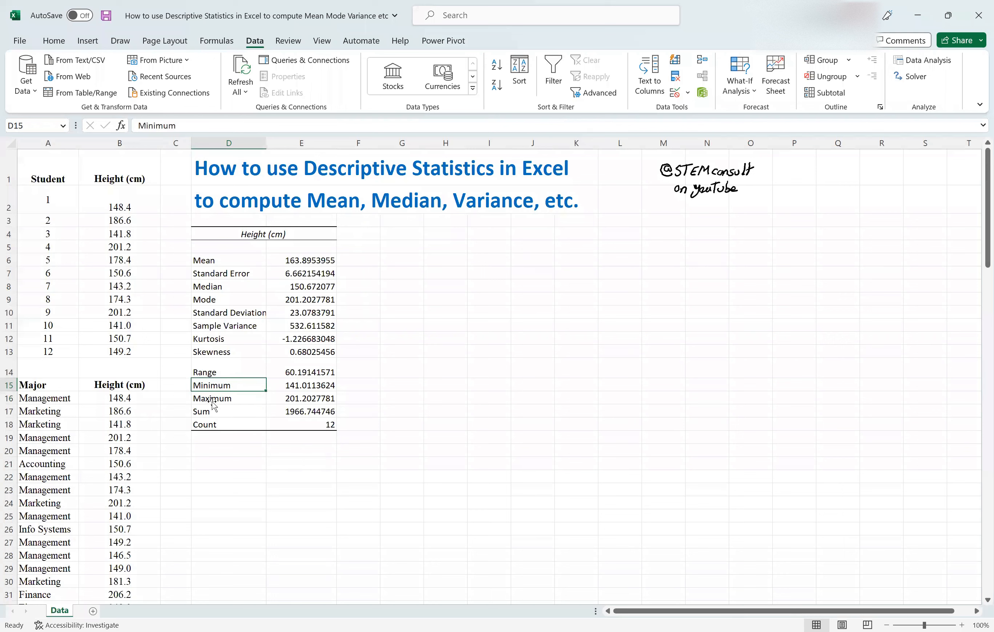
{"action": "left_click", "coordinate": [301, 385]}
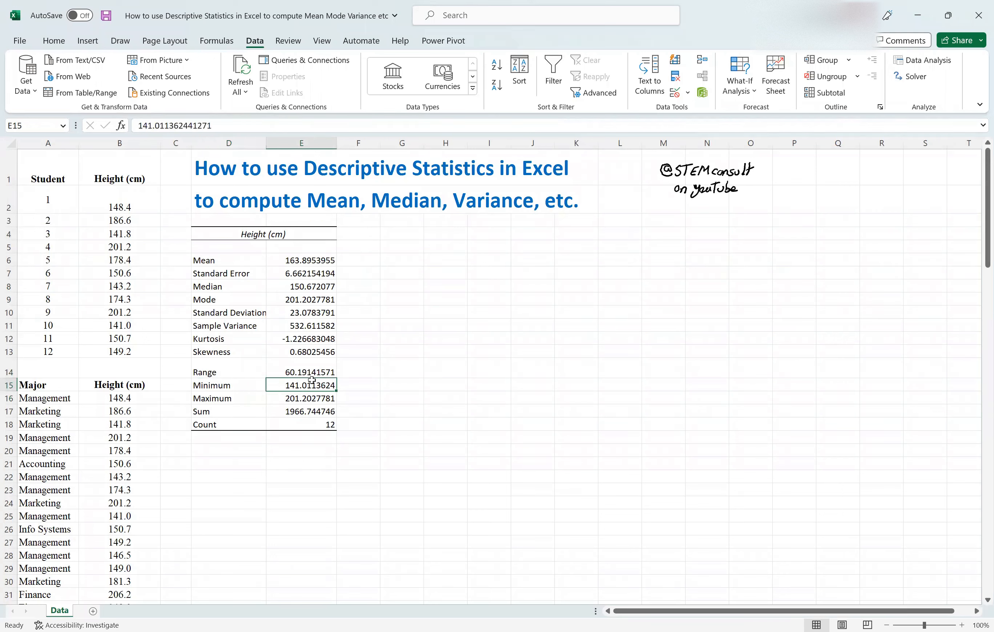
{"action": "left_click", "coordinate": [300, 372]}
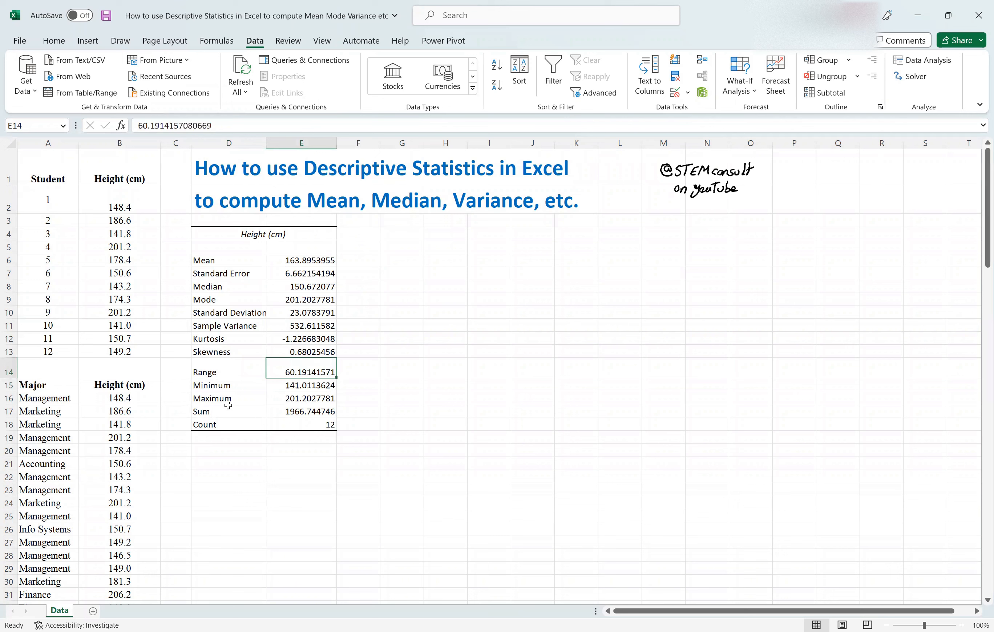
{"action": "left_click", "coordinate": [226, 425]}
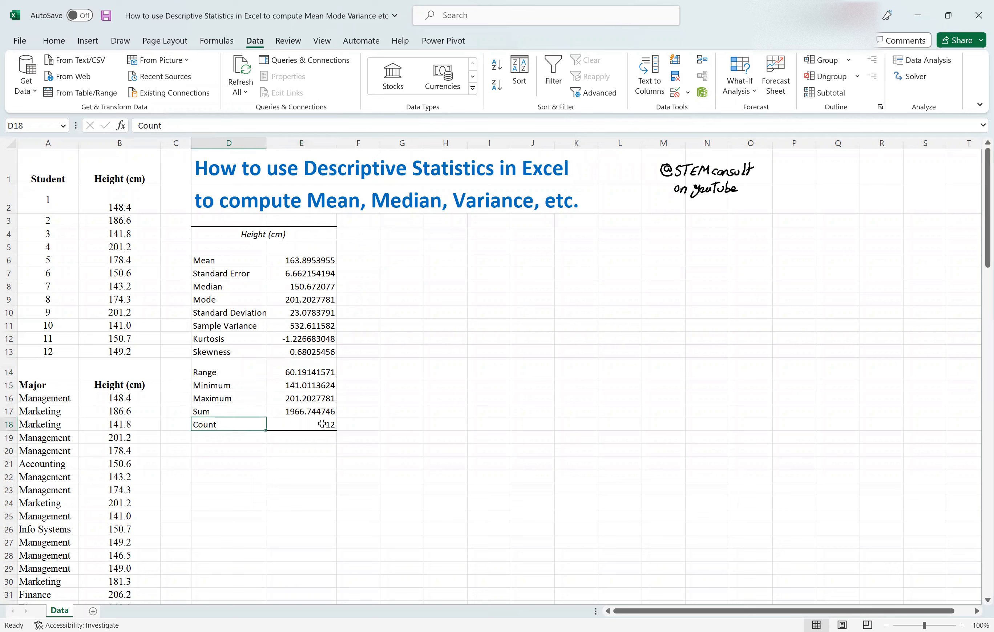
{"action": "left_click", "coordinate": [301, 425]}
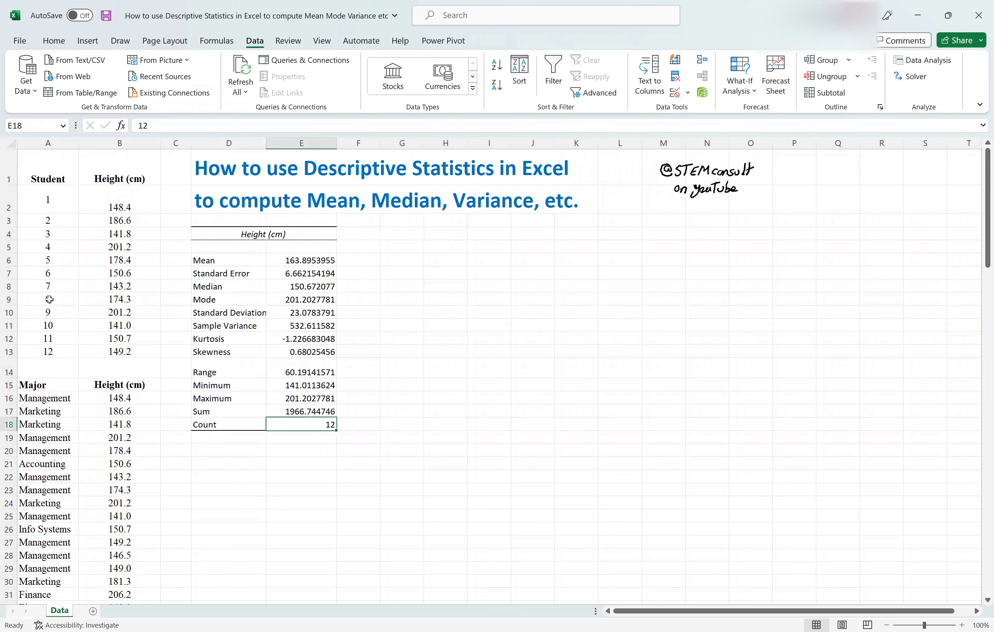
{"action": "mouse_move", "coordinate": [196, 312]}
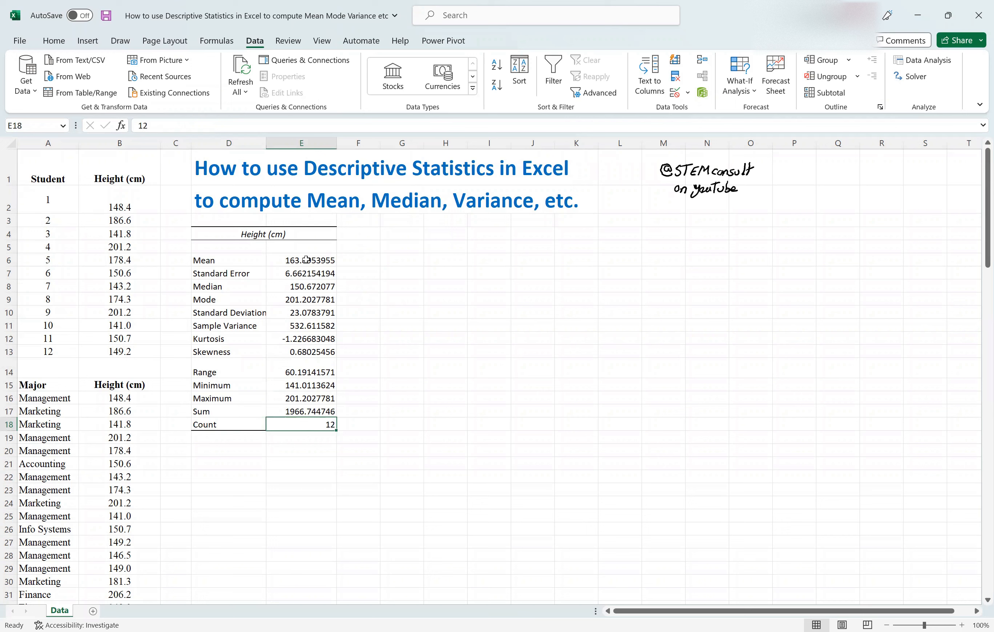
{"action": "mouse_move", "coordinate": [385, 264]}
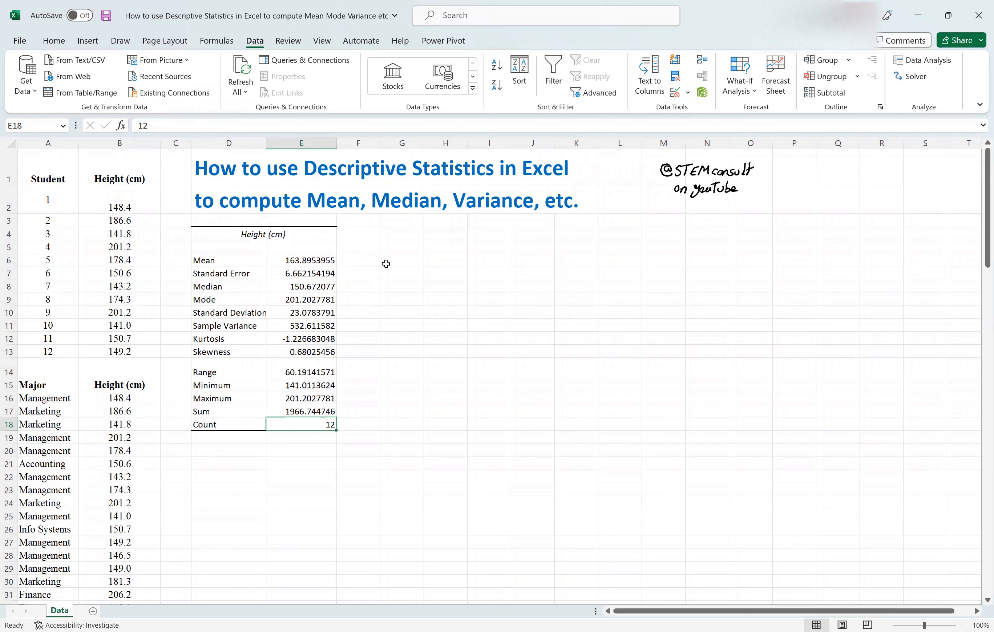
- Enter =AVERAGE(B2:B13) in G6, giving 164 beside the summary's mean
{"action": "left_click", "coordinate": [402, 260]}
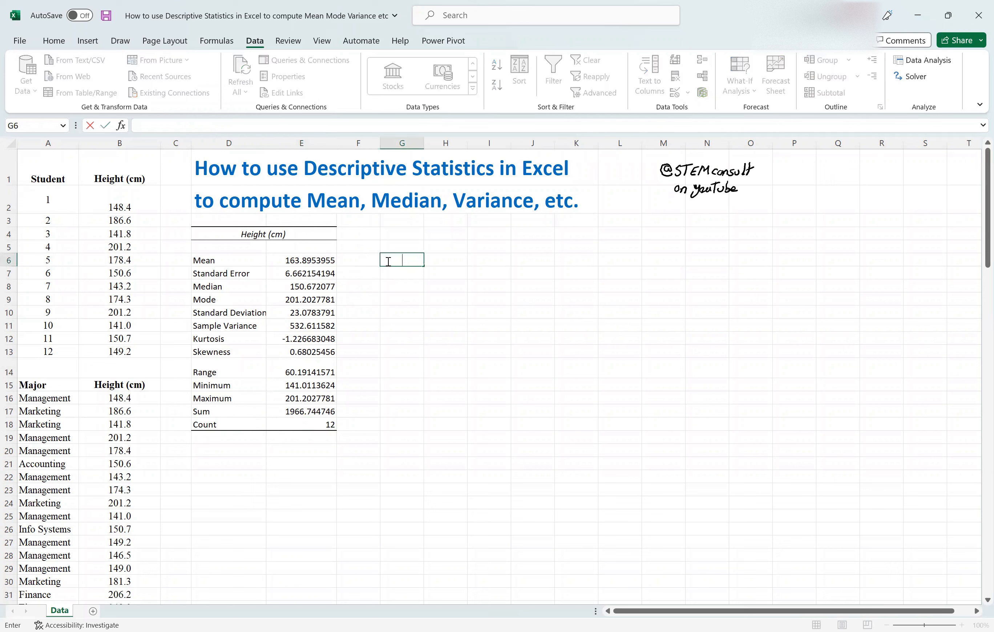
{"action": "type", "text": "="}
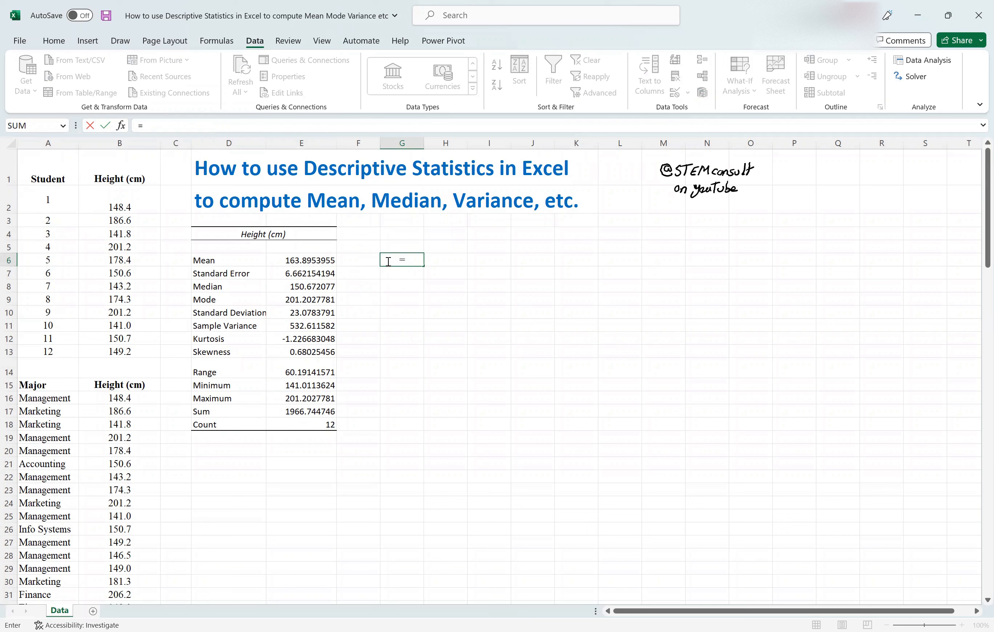
{"action": "type", "text": "average("}
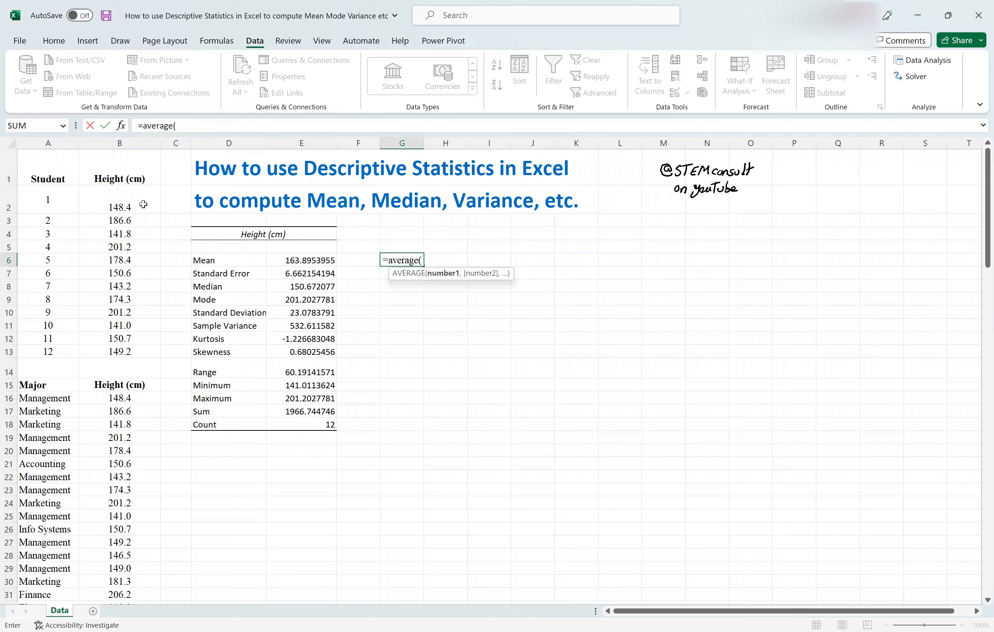
{"action": "left_click", "coordinate": [119, 206]}
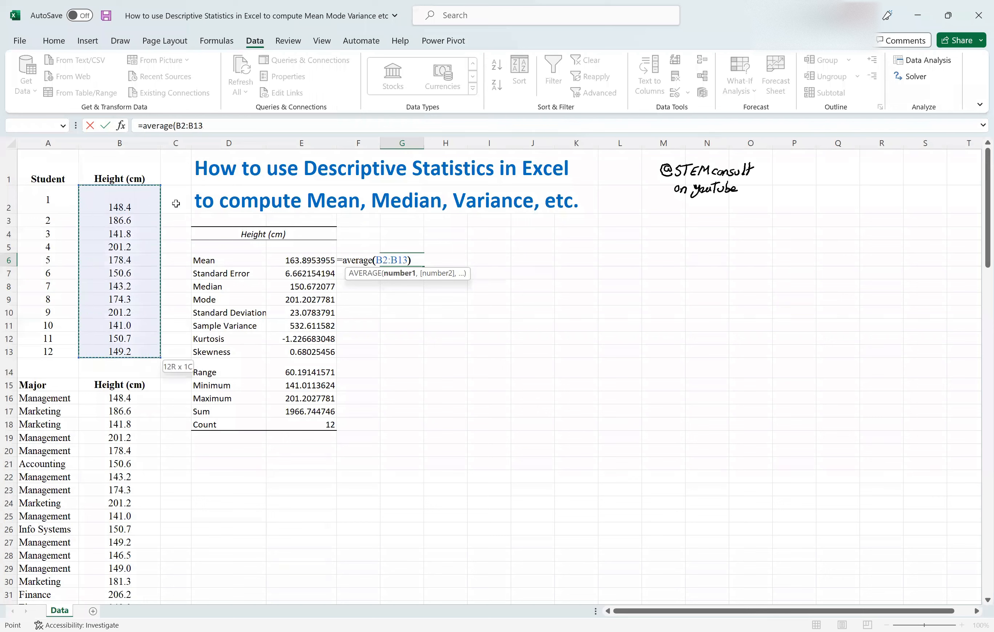
{"action": "key", "text": "Return"}
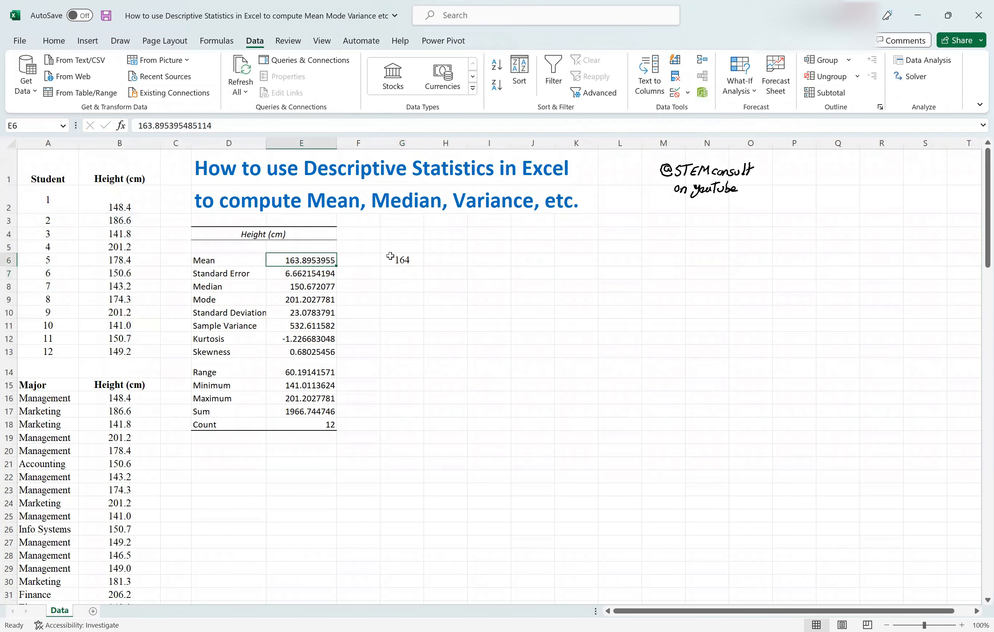
{"action": "left_click", "coordinate": [402, 259]}
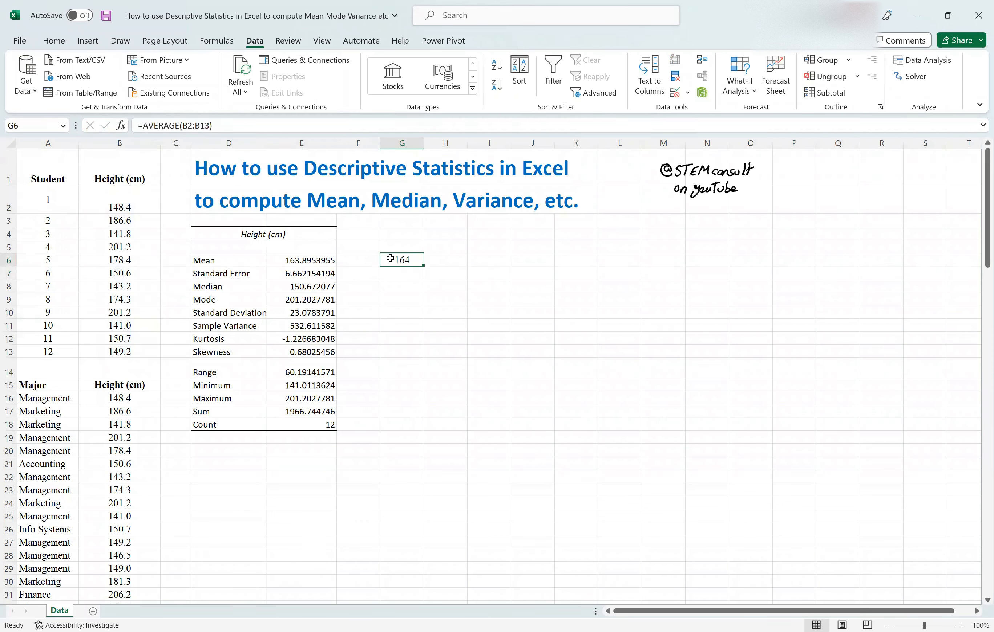
{"action": "mouse_move", "coordinate": [284, 273]}
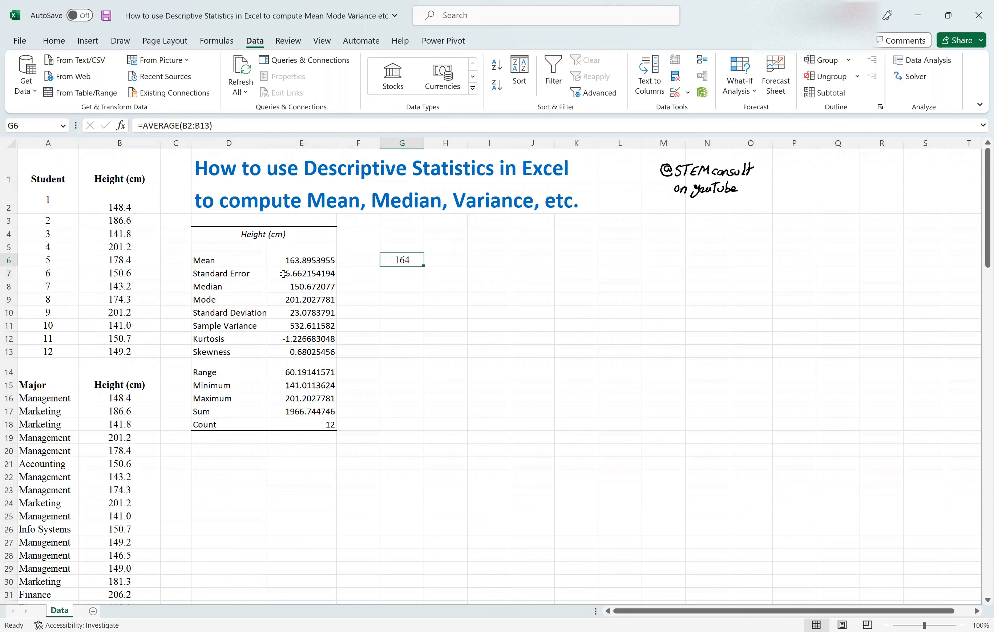
- Begin the =MEDIAN(B2:B13) check formula in G8
{"action": "left_click", "coordinate": [400, 286]}
{"action": "type", "text": "="}
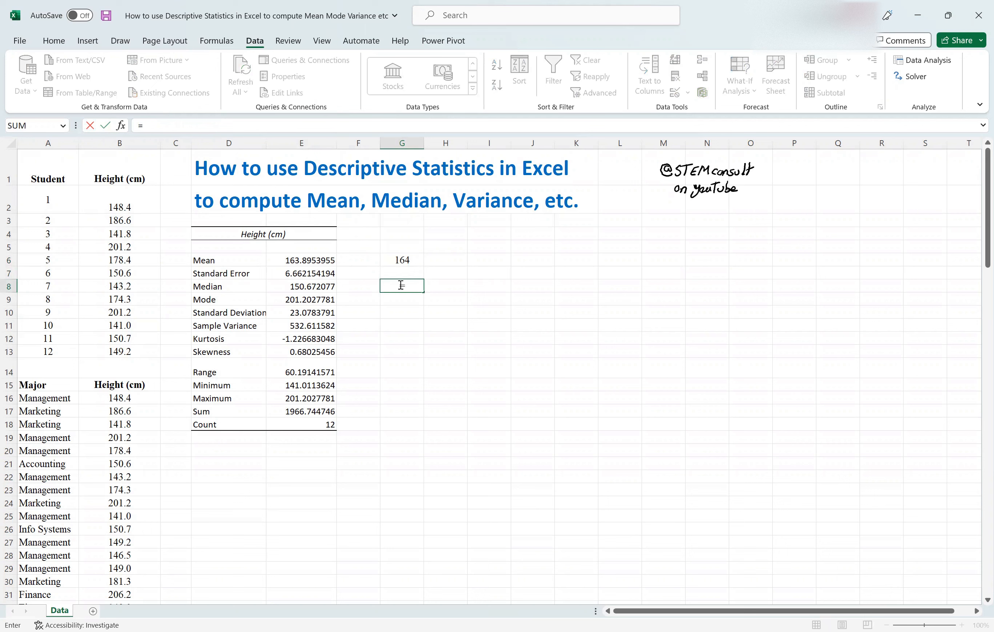
{"action": "type", "text": "me"}
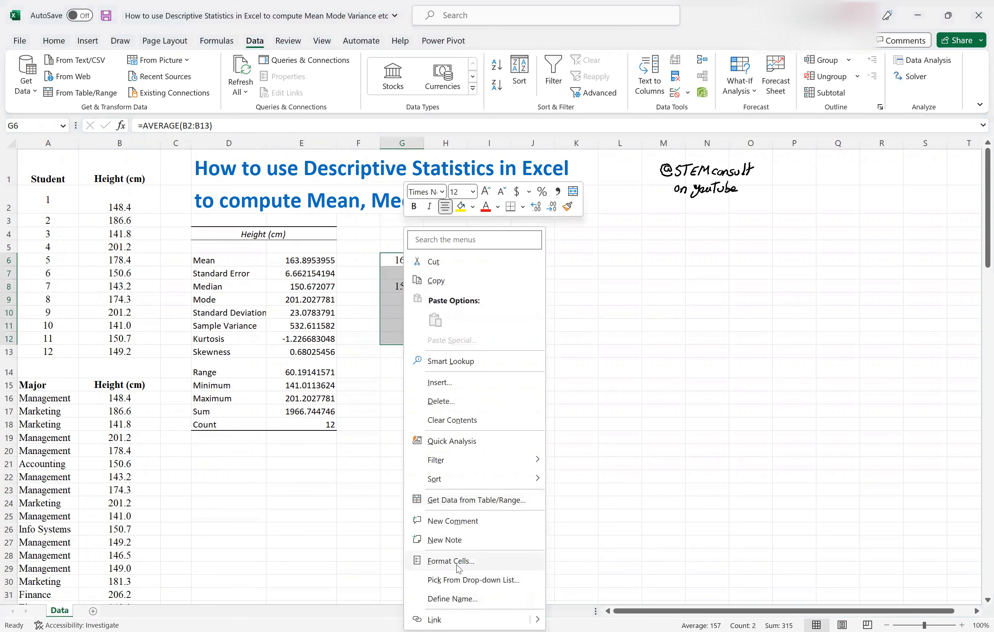
{"action": "mouse_move", "coordinate": [340, 373]}
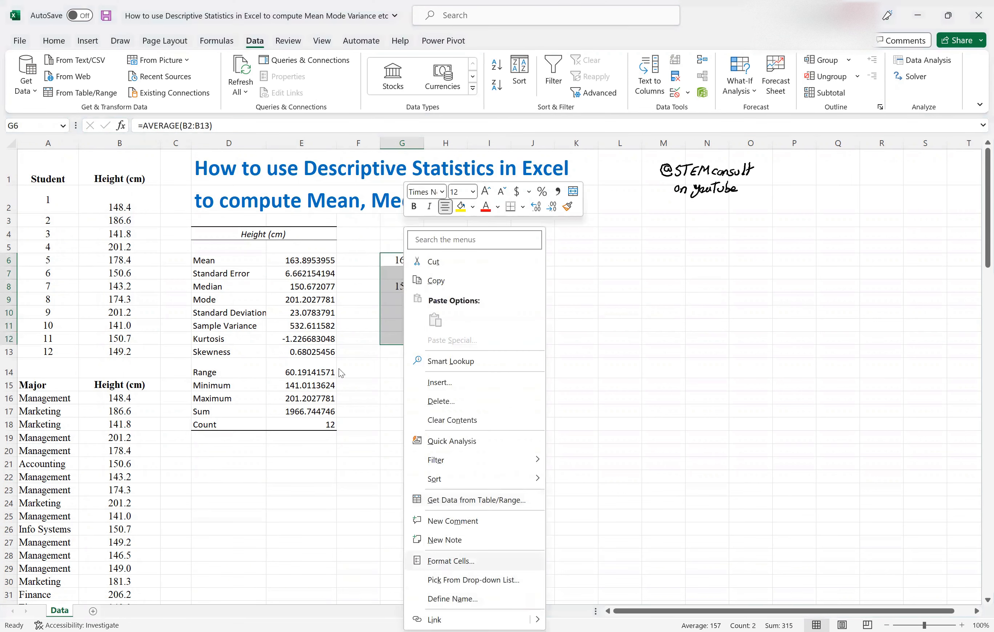
- Format G6:G12 as Number with 2 decimals, showing 163.90 and 150.67
{"action": "left_click", "coordinate": [449, 560]}
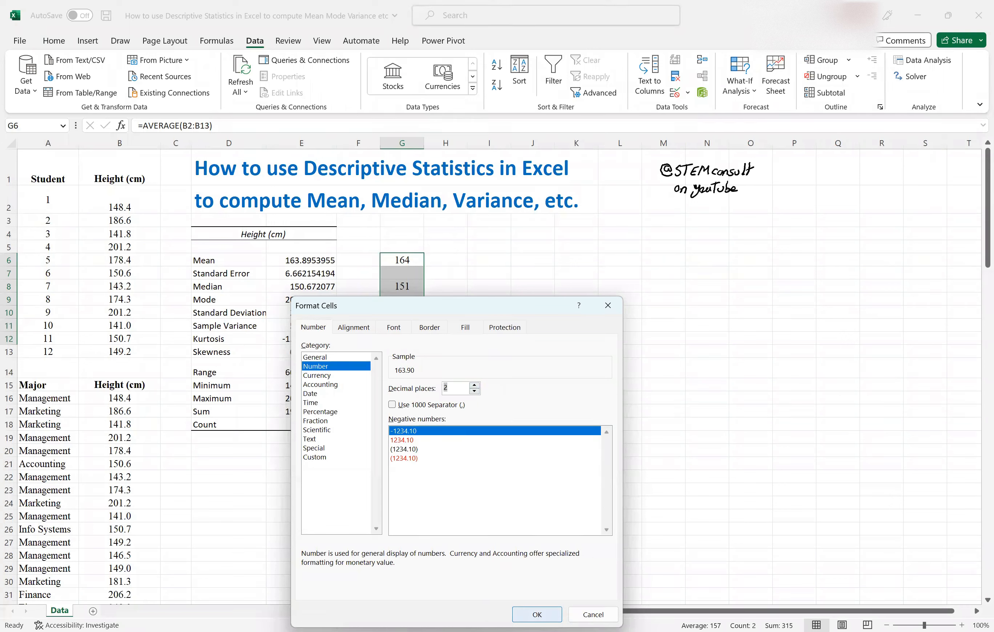
{"action": "left_click", "coordinate": [536, 615]}
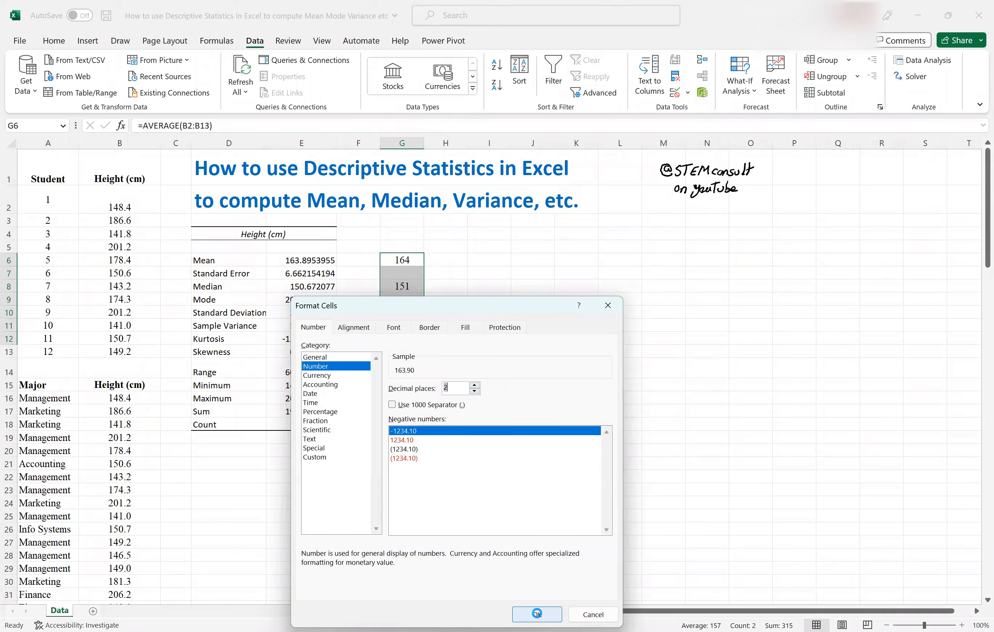
{"action": "left_click", "coordinate": [536, 614]}
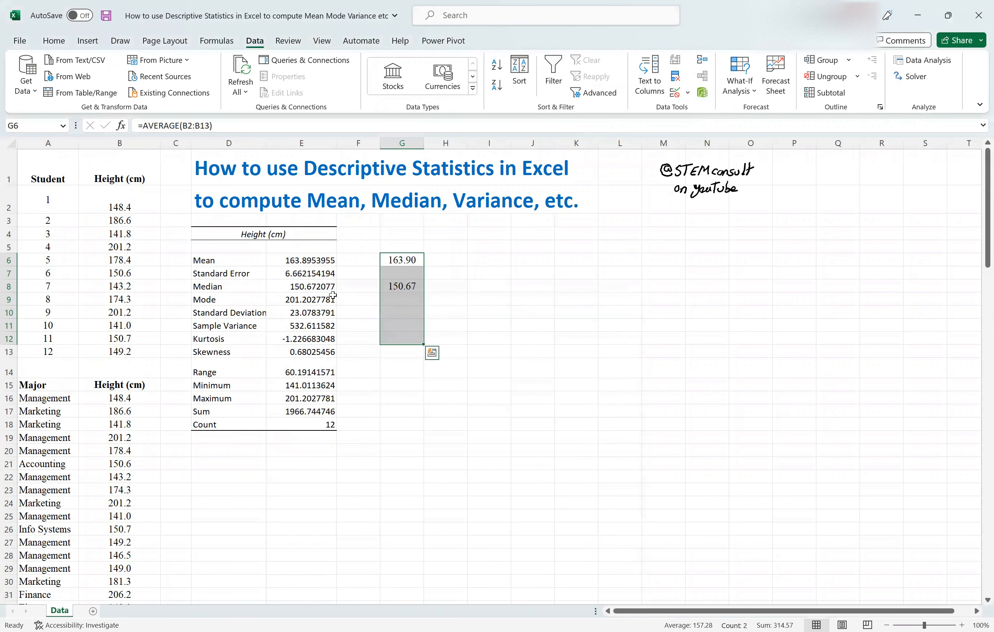
{"action": "left_click", "coordinate": [401, 299]}
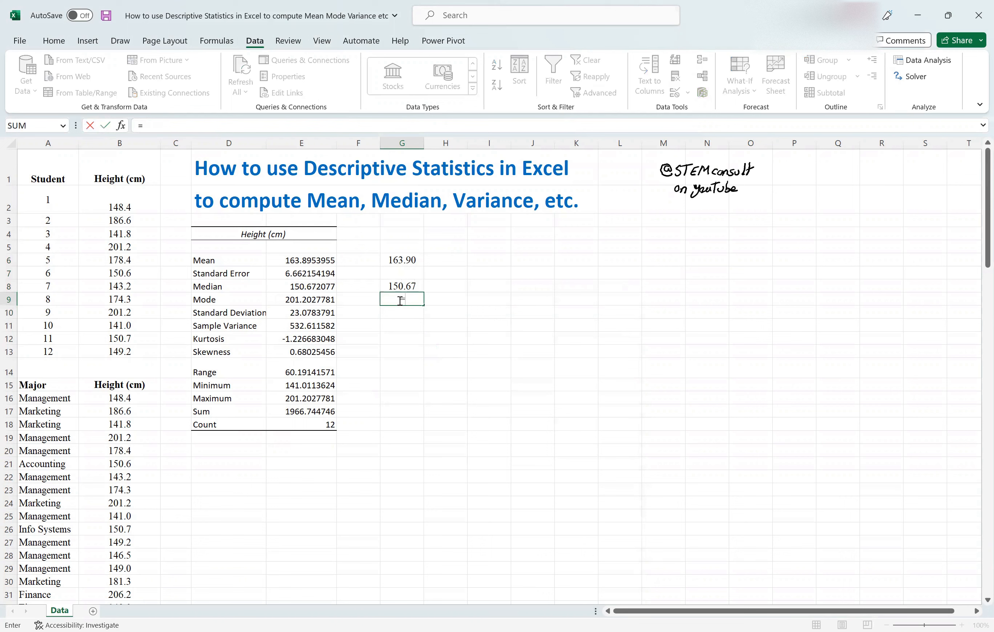
- Enter =MODE(B2:B13) in G9, showing 201.20, and compare with E9
{"action": "type", "text": "=mode("}
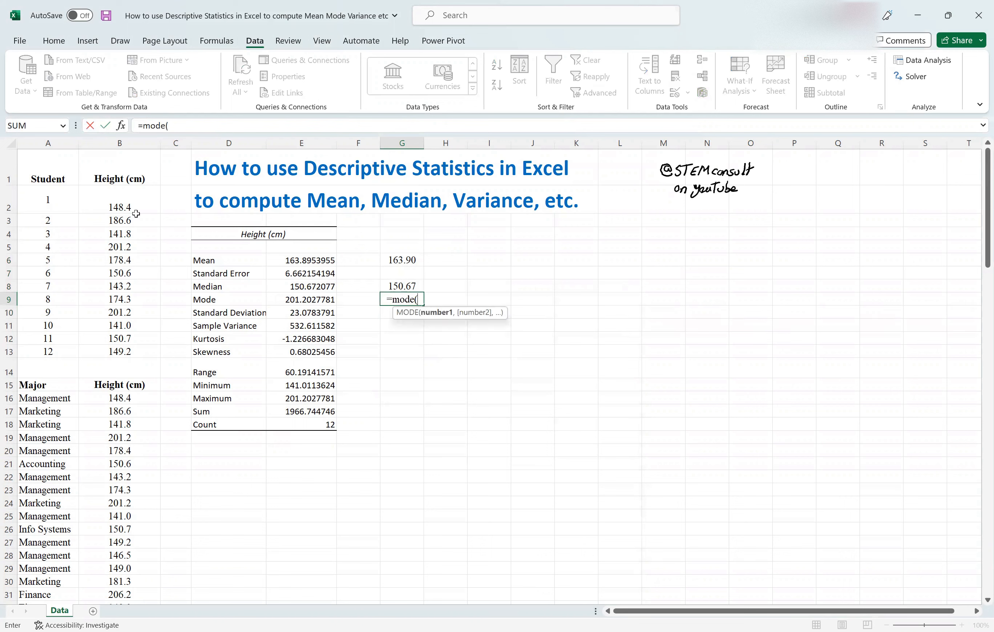
{"action": "left_click", "coordinate": [119, 200]}
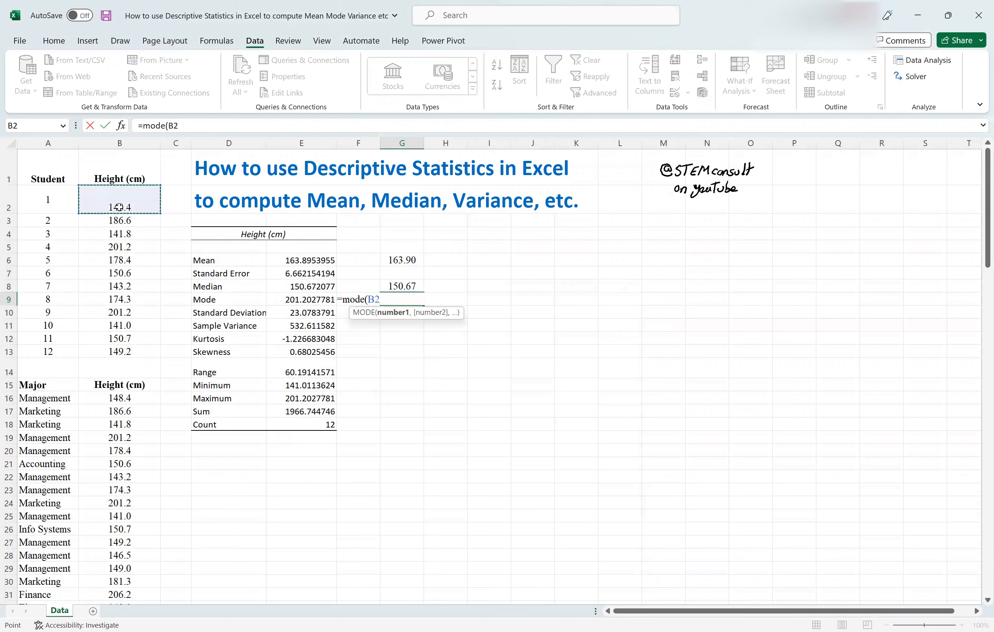
{"action": "key", "text": "Return"}
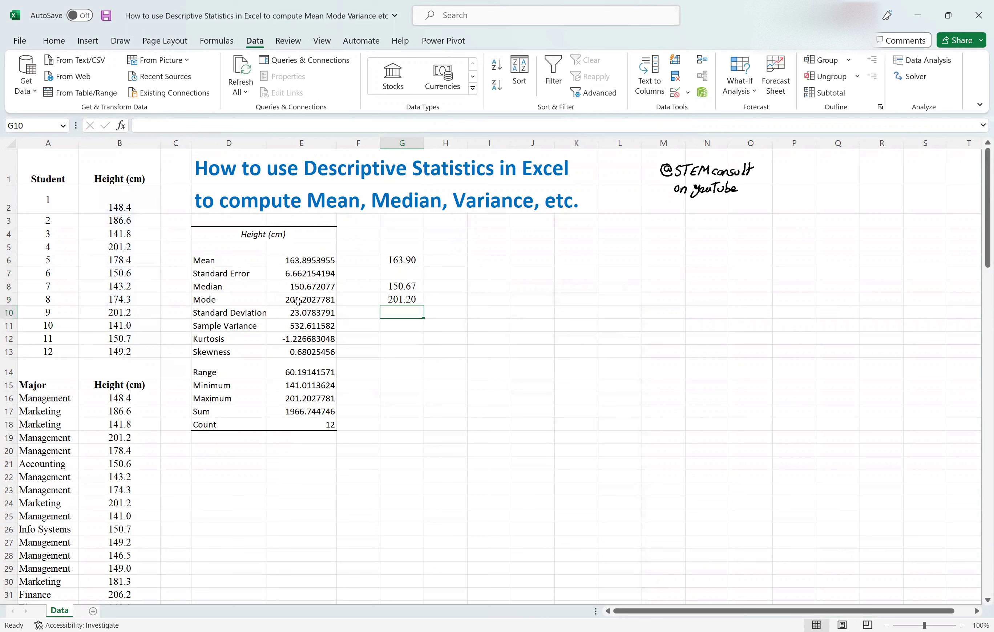
{"action": "left_click", "coordinate": [301, 299]}
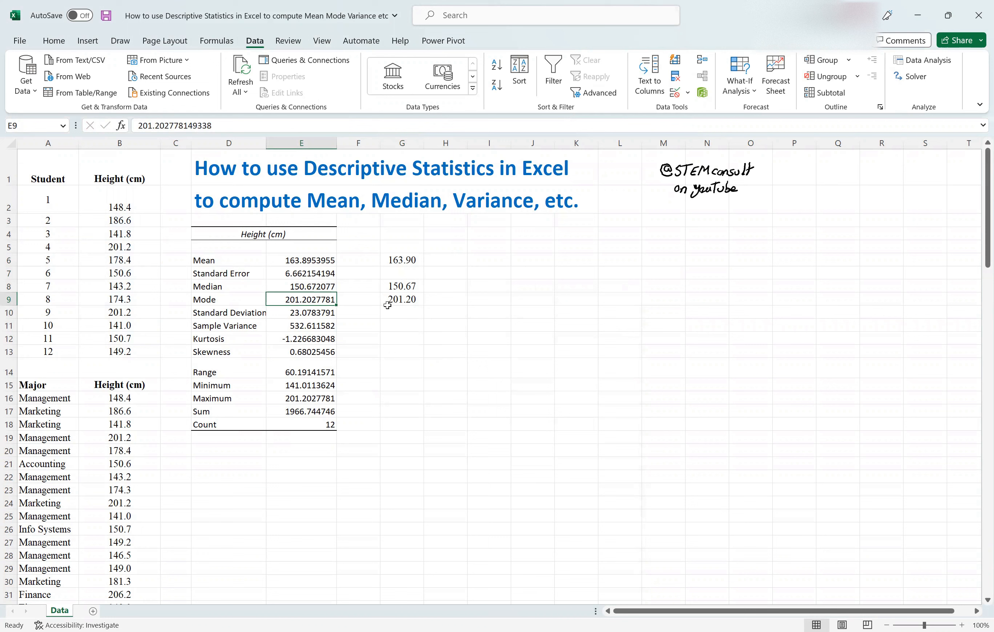
{"action": "mouse_move", "coordinate": [397, 330]}
{"action": "type", "text": "="}
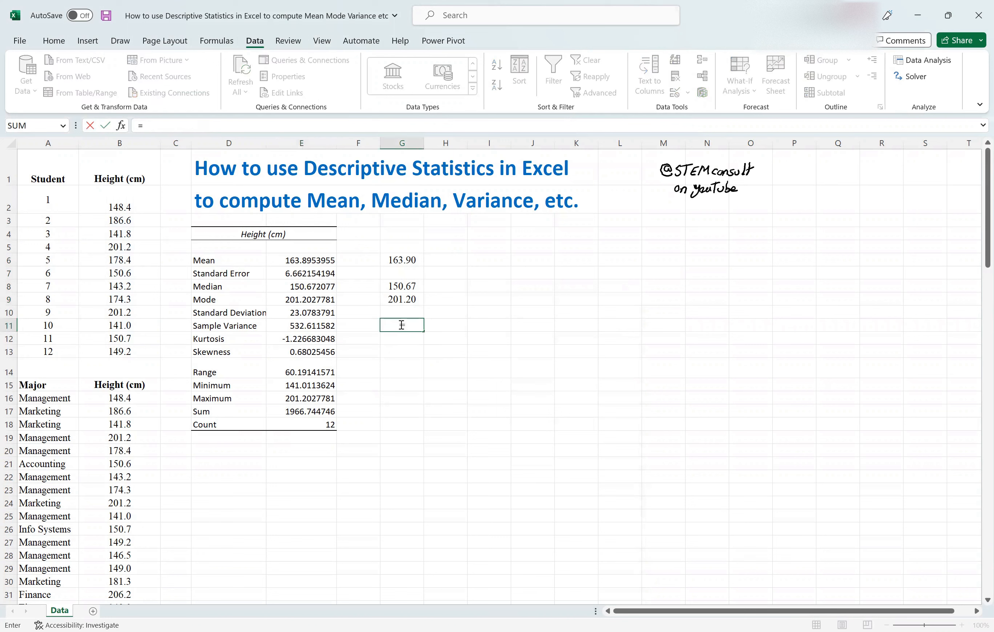
- Enter =VAR.S(B2:B13) in G11 (532.61) and =STDEV.S(B2:B13) in G10 (23.08)
{"action": "type", "text": "var"}
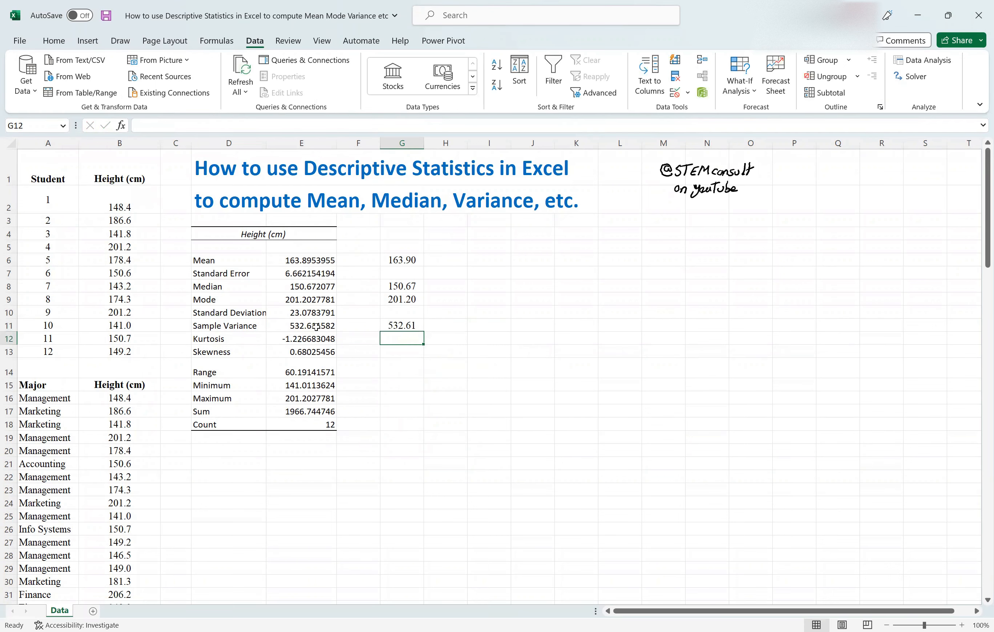
{"action": "left_click", "coordinate": [401, 326]}
{"action": "type", "text": "="}
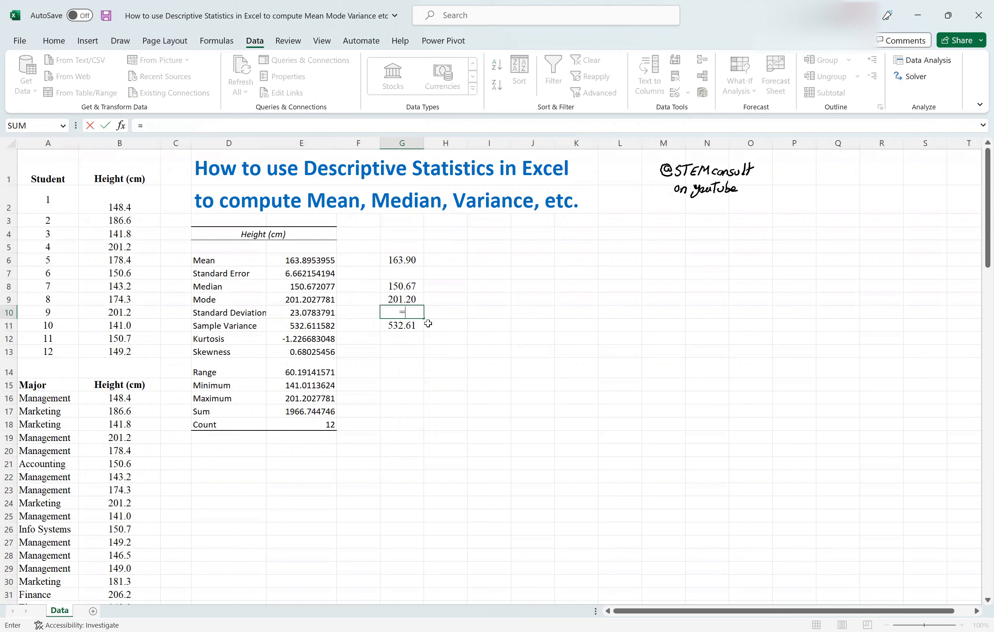
{"action": "mouse_move", "coordinate": [401, 326]}
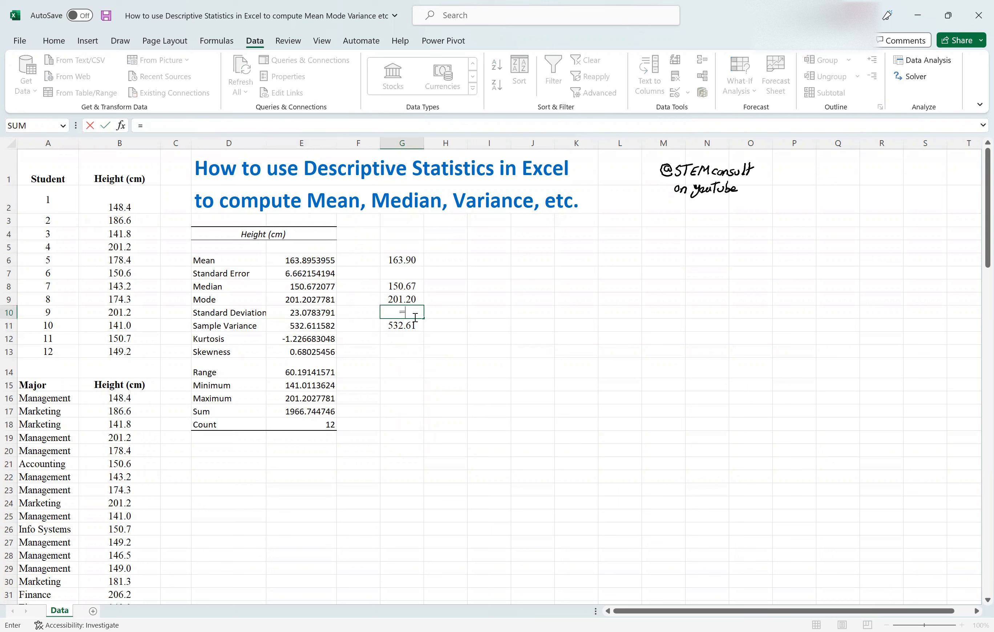
{"action": "type", "text": "std."}
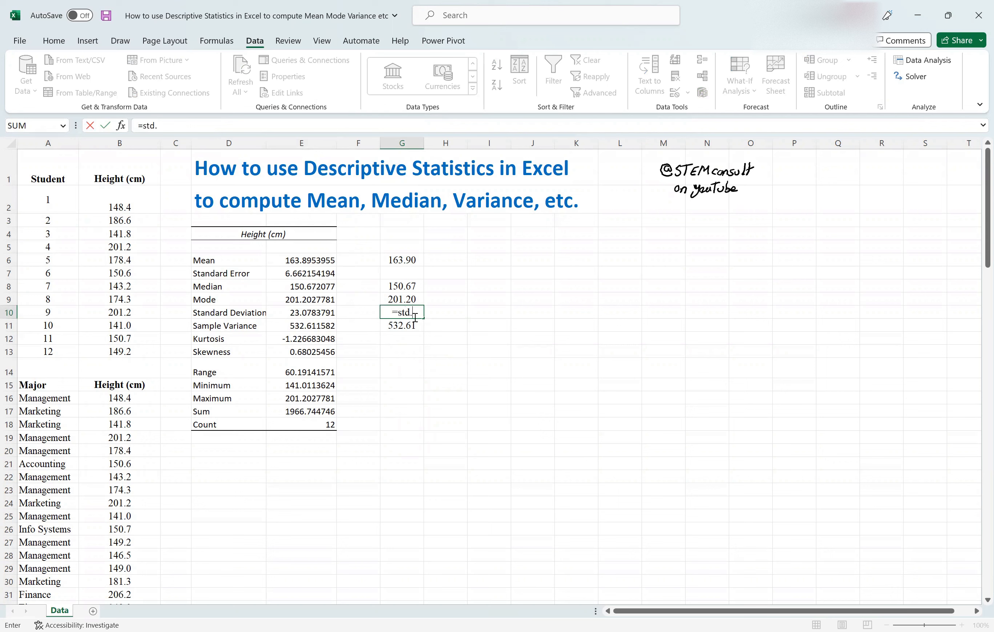
{"action": "key", "text": "Backspace"}
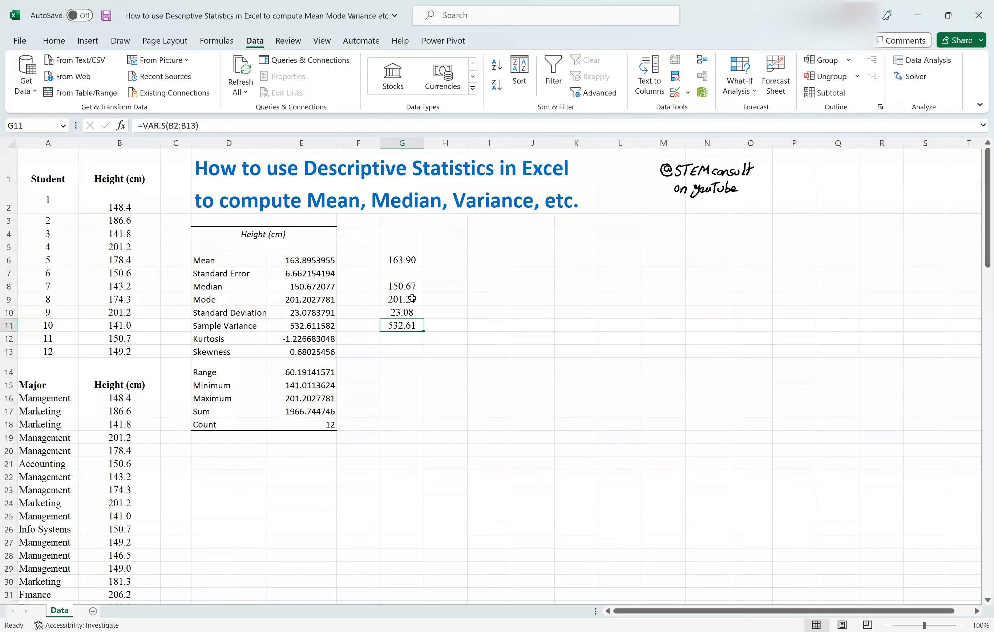
- Review G6, then select the majors table's Height (cm) column from B15 down
{"action": "left_click", "coordinate": [401, 259]}
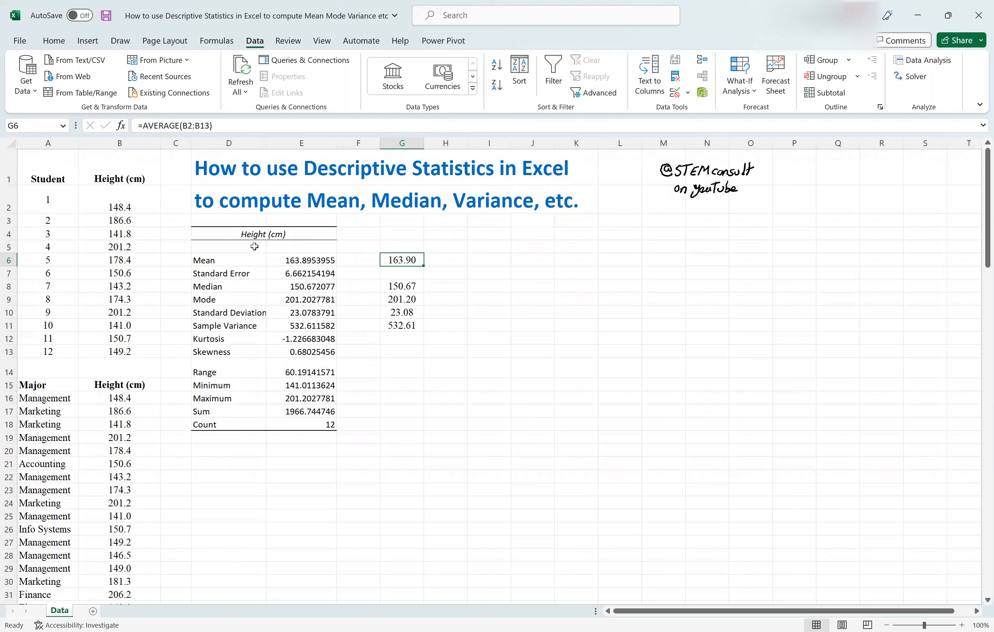
{"action": "mouse_move", "coordinate": [264, 347]}
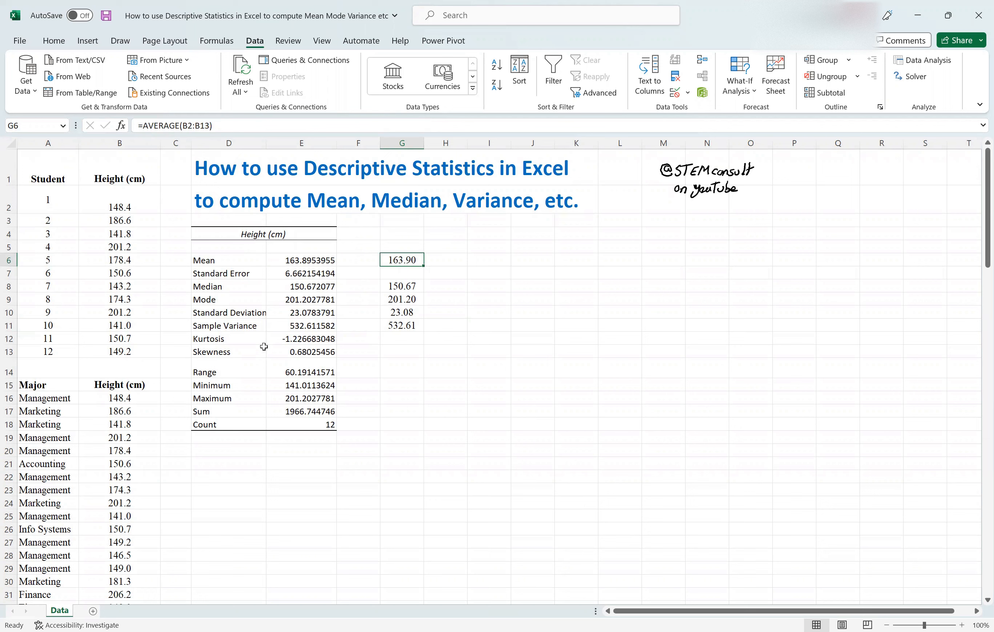
{"action": "left_click", "coordinate": [119, 385]}
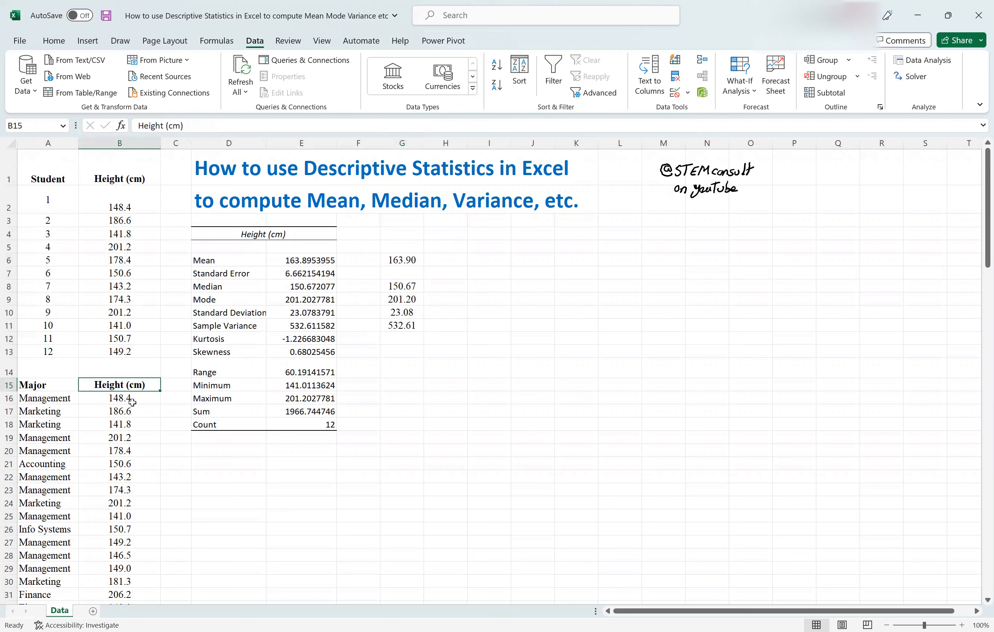
{"action": "mouse_move", "coordinate": [142, 402]}
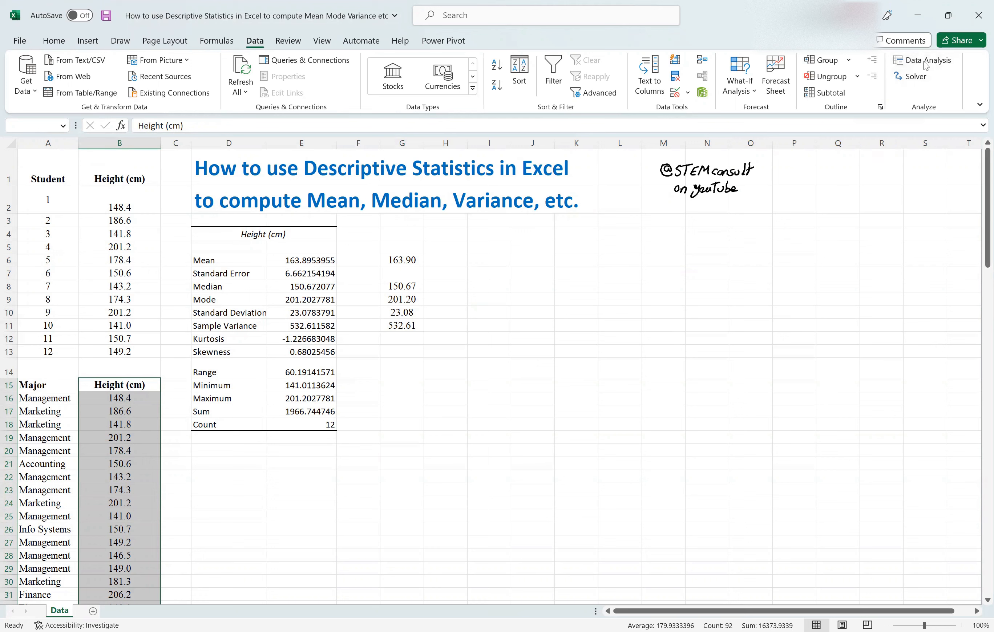
- Bring up Data Analysis again with Descriptive Statistics chosen
{"action": "left_click", "coordinate": [925, 60]}
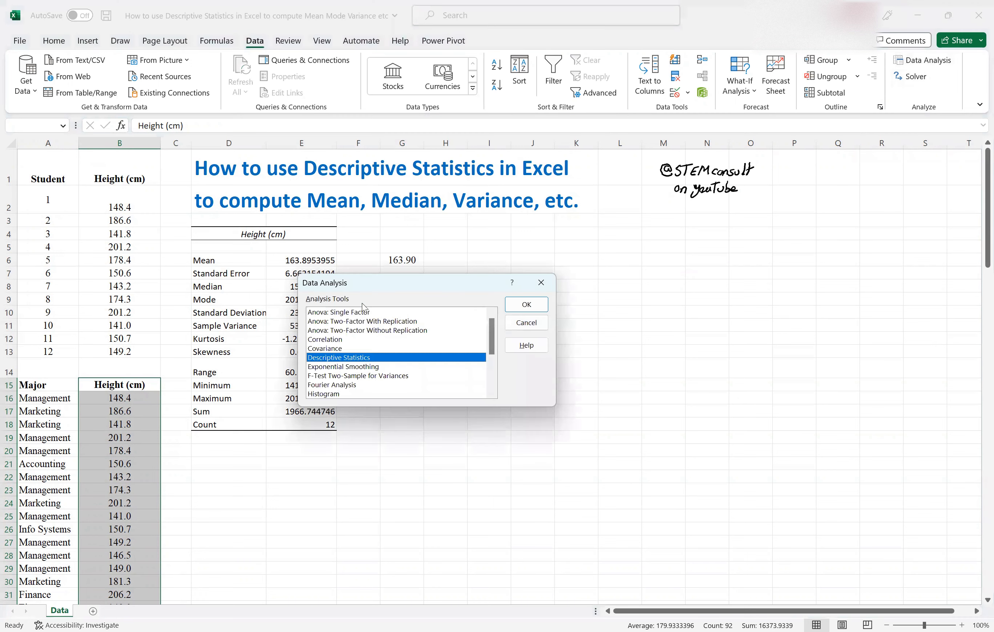
{"action": "mouse_move", "coordinate": [455, 354]}
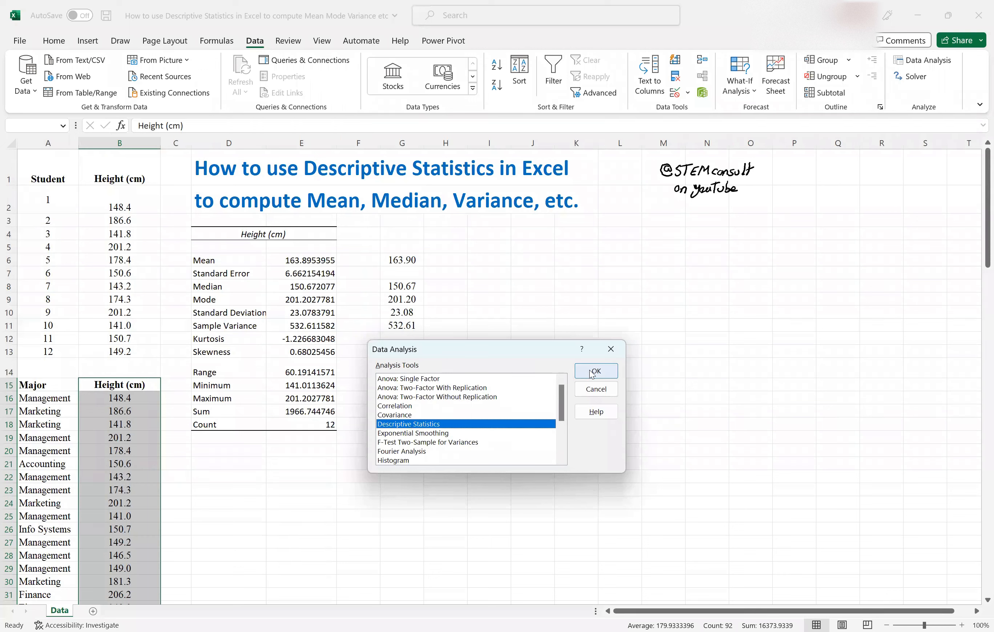
{"action": "mouse_move", "coordinate": [416, 370]}
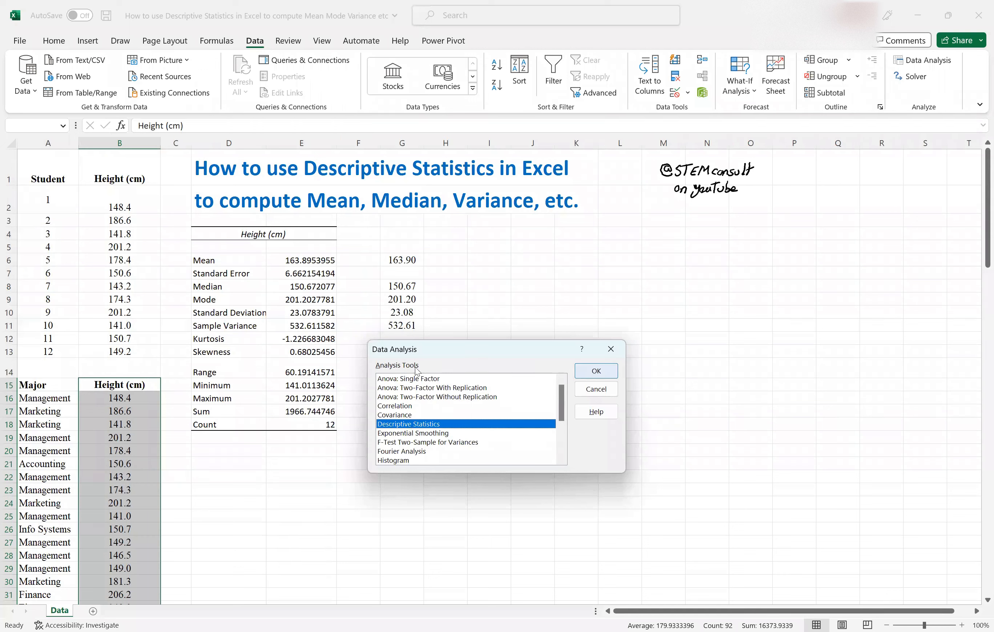
- Keep Input Range $B$15:$B$106 with labels in first row and set Output Range to $H$15
{"action": "left_click", "coordinate": [594, 370]}
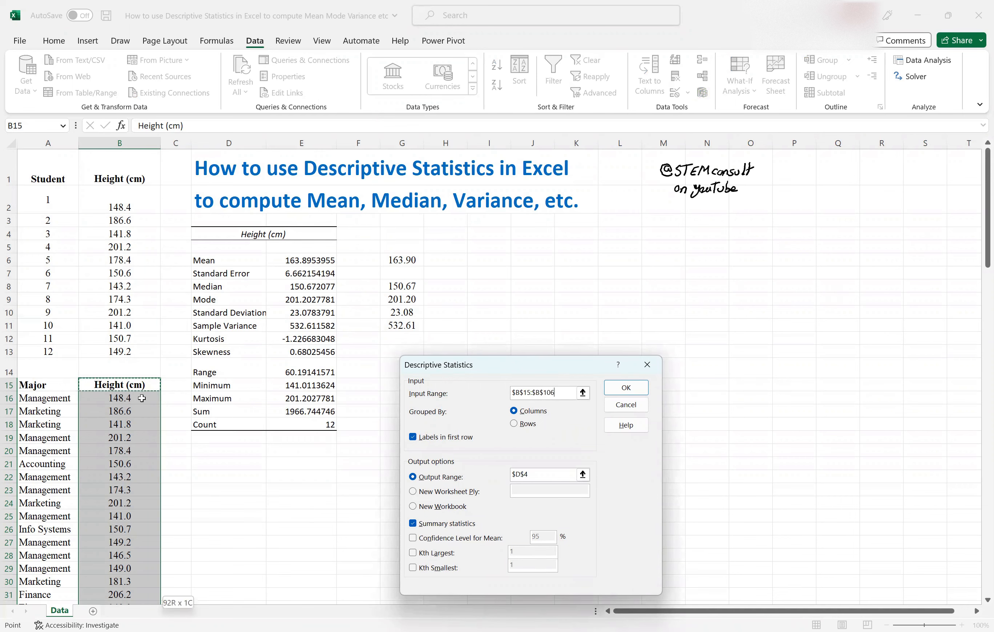
{"action": "scroll", "scroll_direction": "down", "scroll_amount": 3}
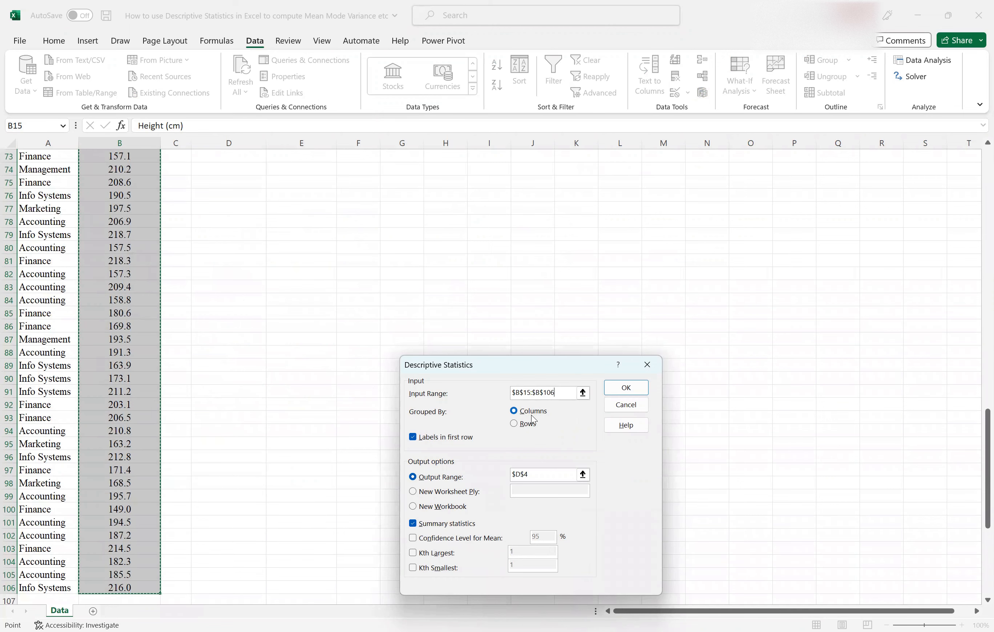
{"action": "mouse_move", "coordinate": [211, 368]}
{"action": "type", "text": "$"}
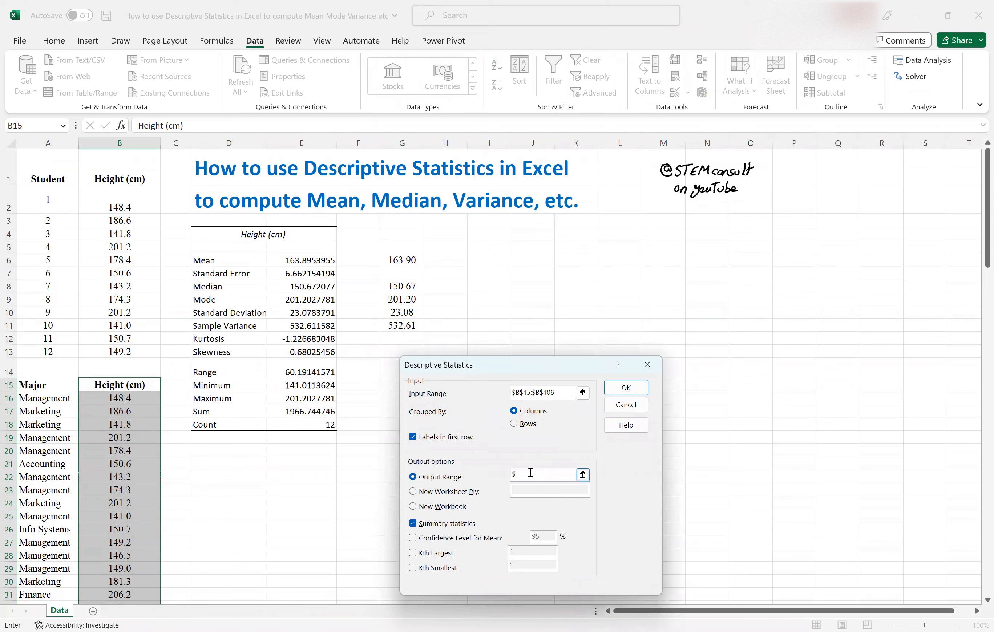
{"action": "left_click", "coordinate": [489, 232]}
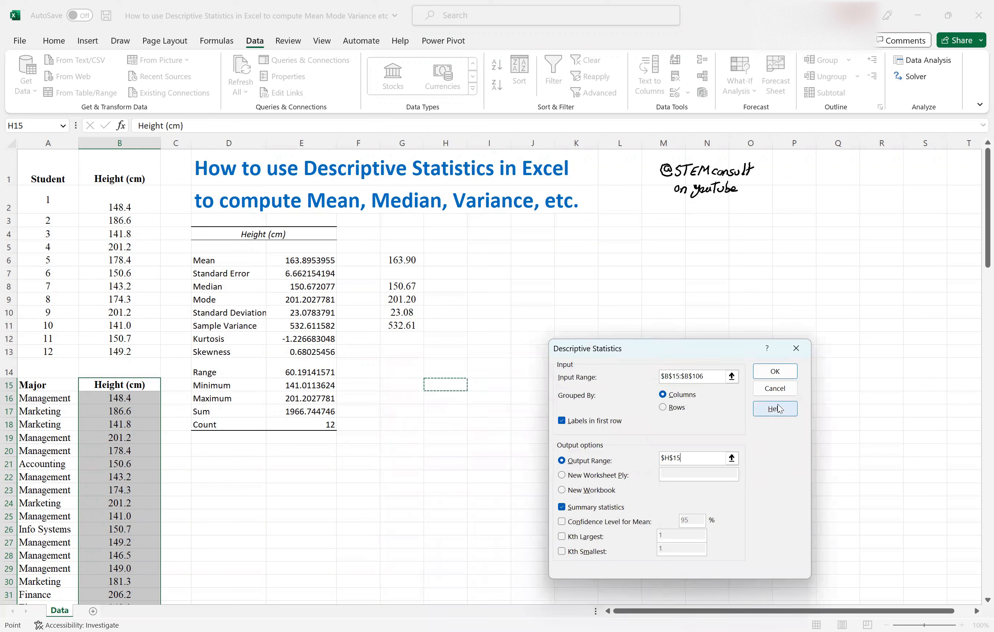
{"action": "mouse_move", "coordinate": [603, 512]}
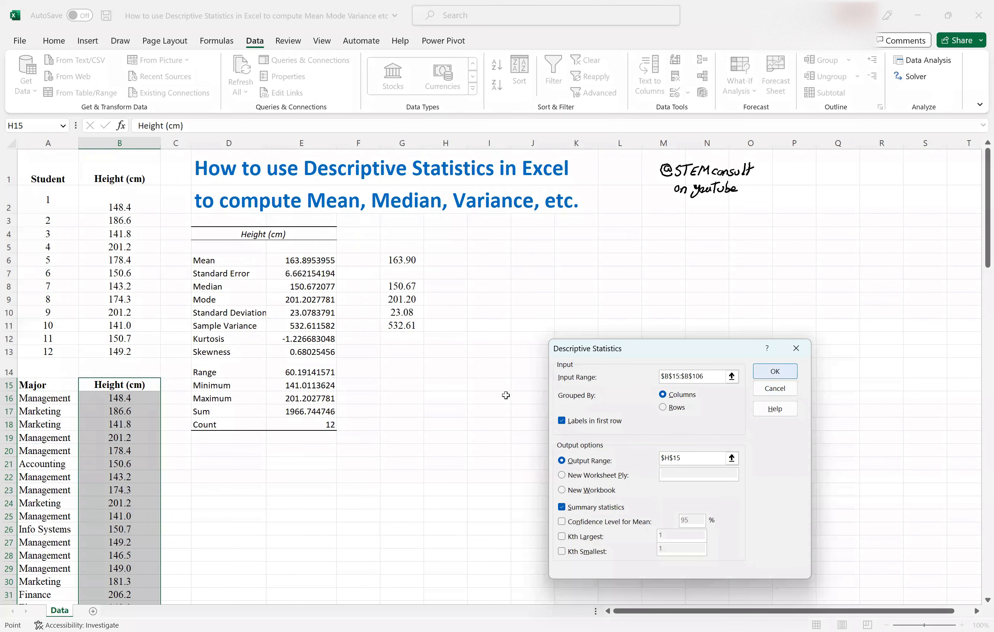
- Run the analysis to fill H15:I29, then review Mean 179.93, Mode, Standard Deviation 23.15, Minimum and Maximum
{"action": "left_click", "coordinate": [774, 370]}
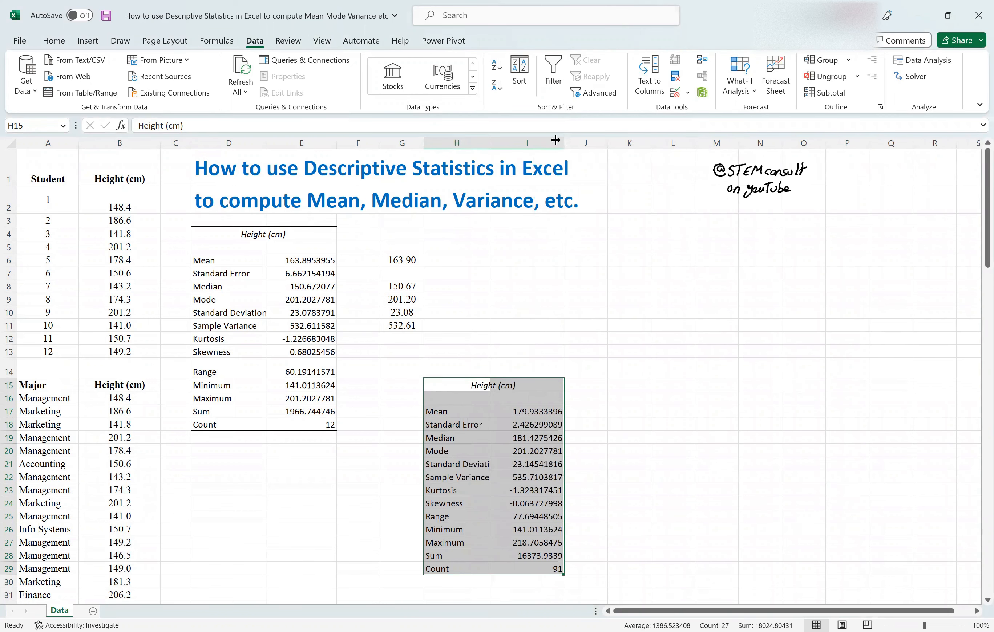
{"action": "left_click", "coordinate": [456, 411]}
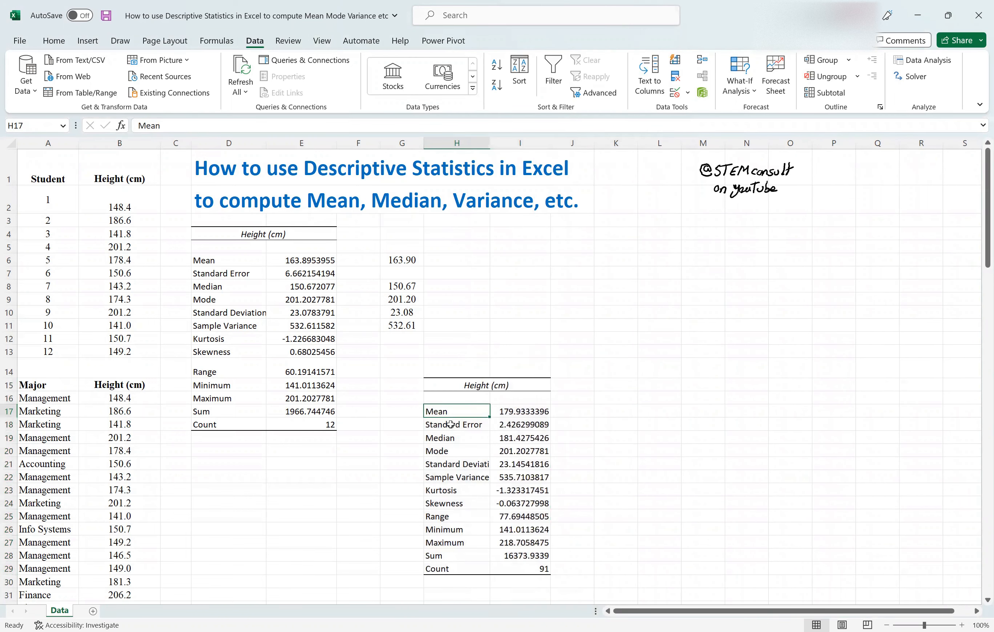
{"action": "left_click", "coordinate": [456, 451]}
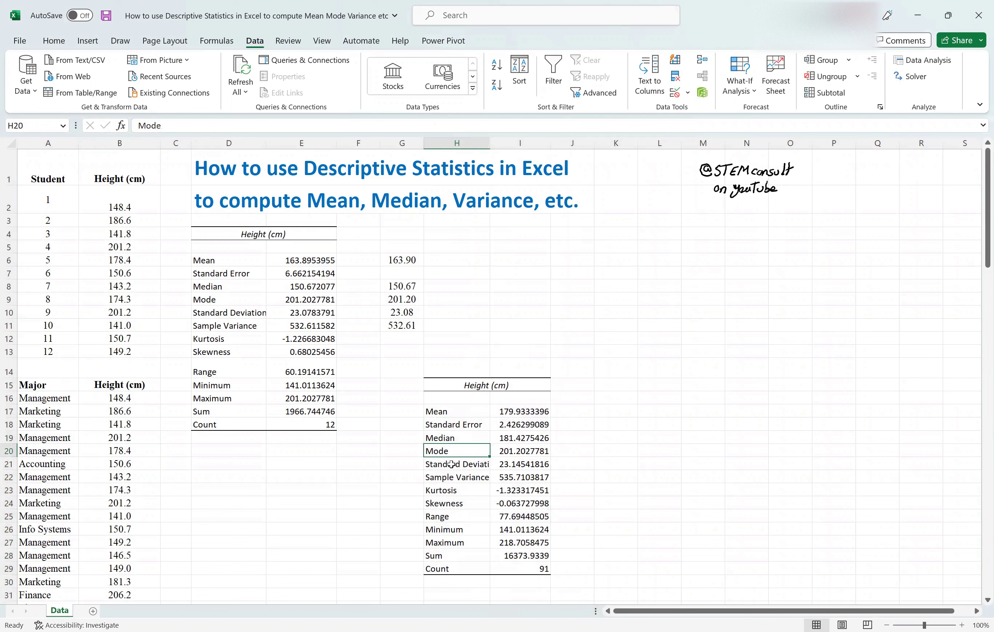
{"action": "left_click", "coordinate": [455, 464]}
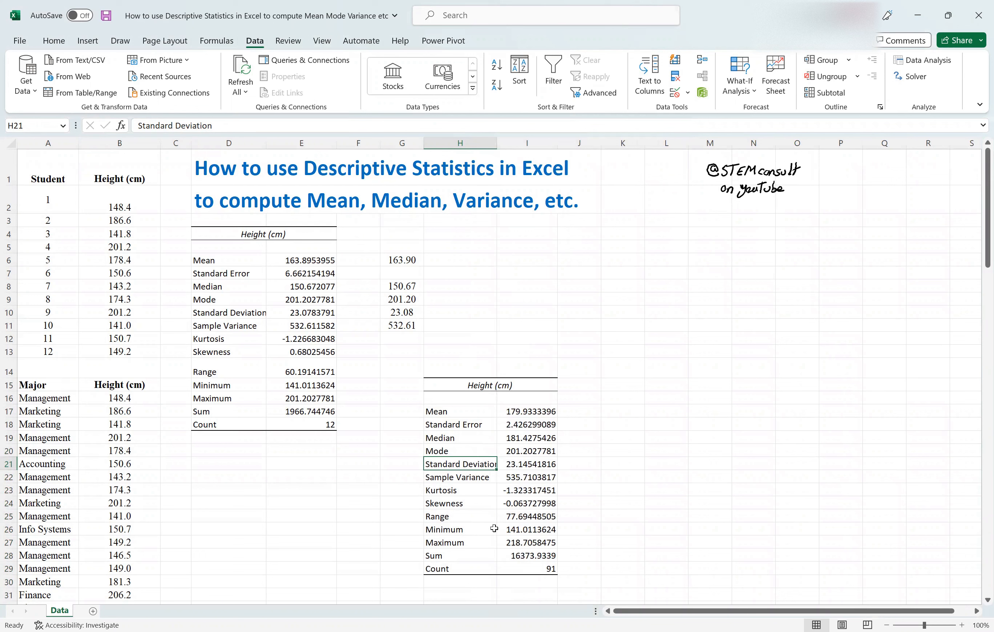
{"action": "left_click", "coordinate": [526, 530]}
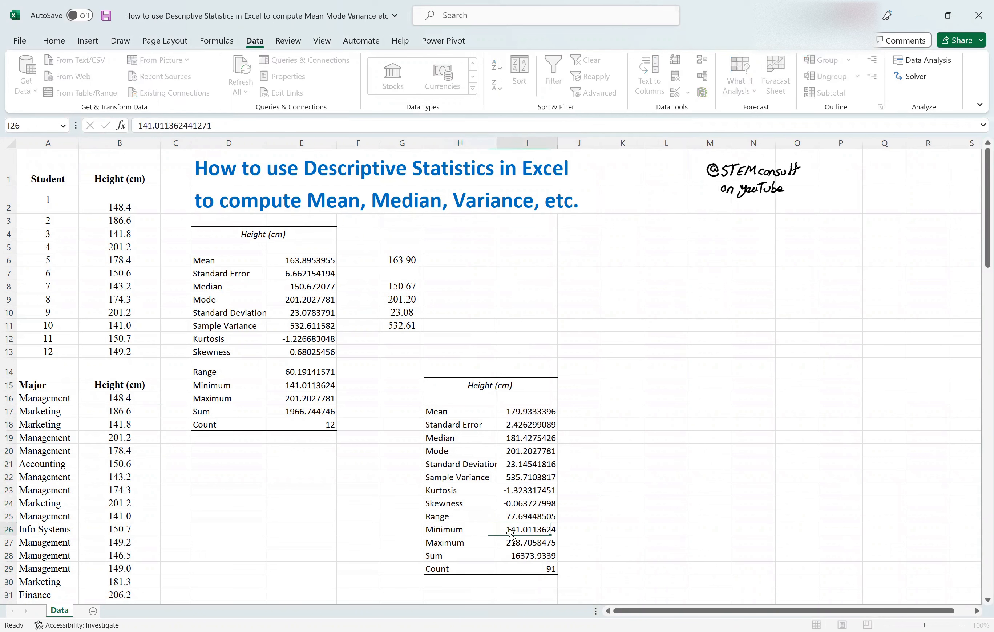
{"action": "left_click", "coordinate": [527, 542]}
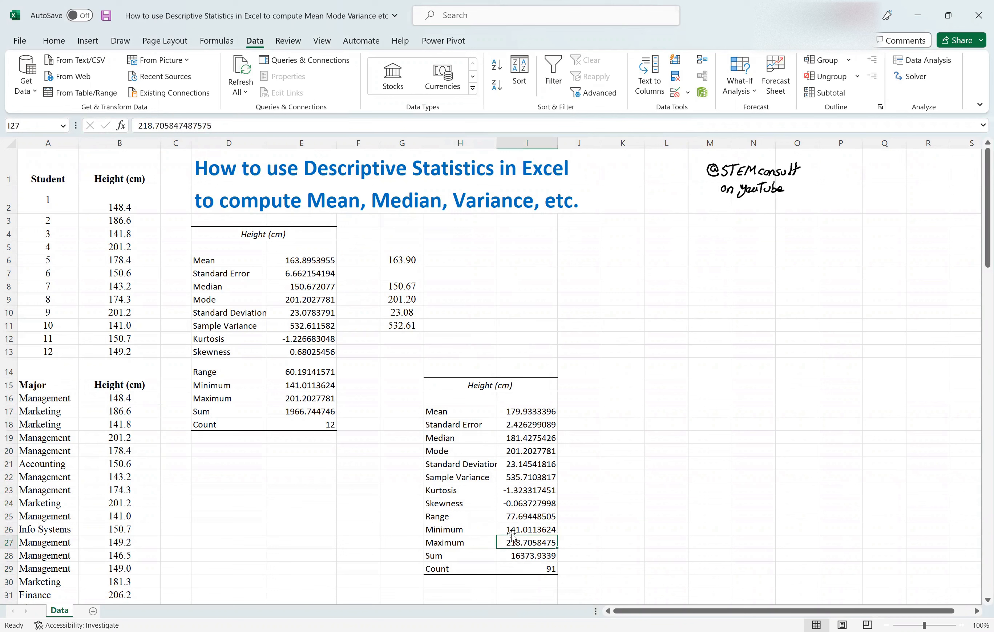
- Review Range 77.69, Count 91 and Sample Variance, then compare with the MODE check formula in column G
{"action": "left_click", "coordinate": [460, 516]}
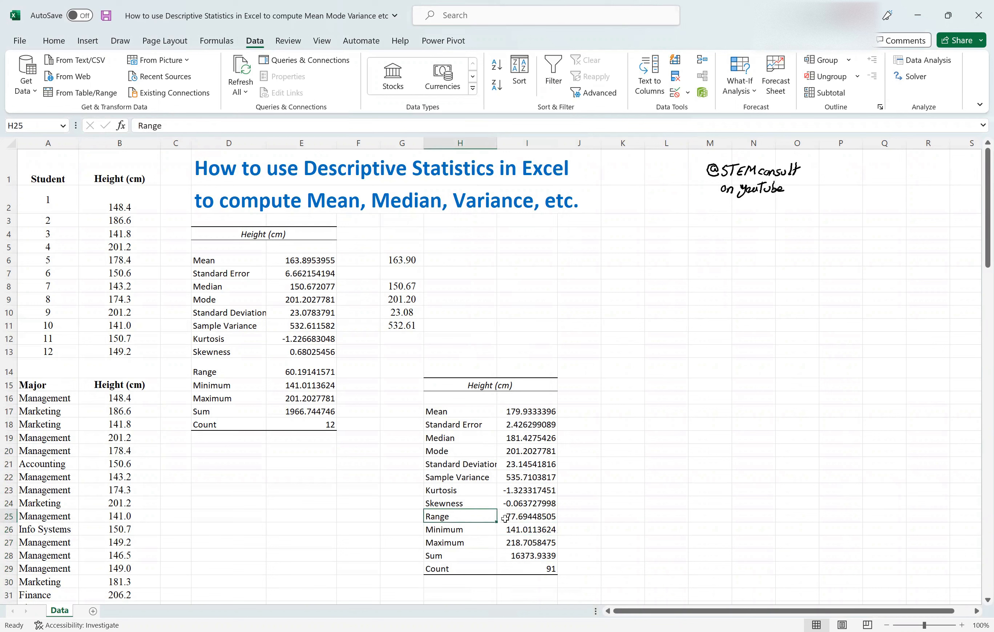
{"action": "left_click", "coordinate": [527, 516]}
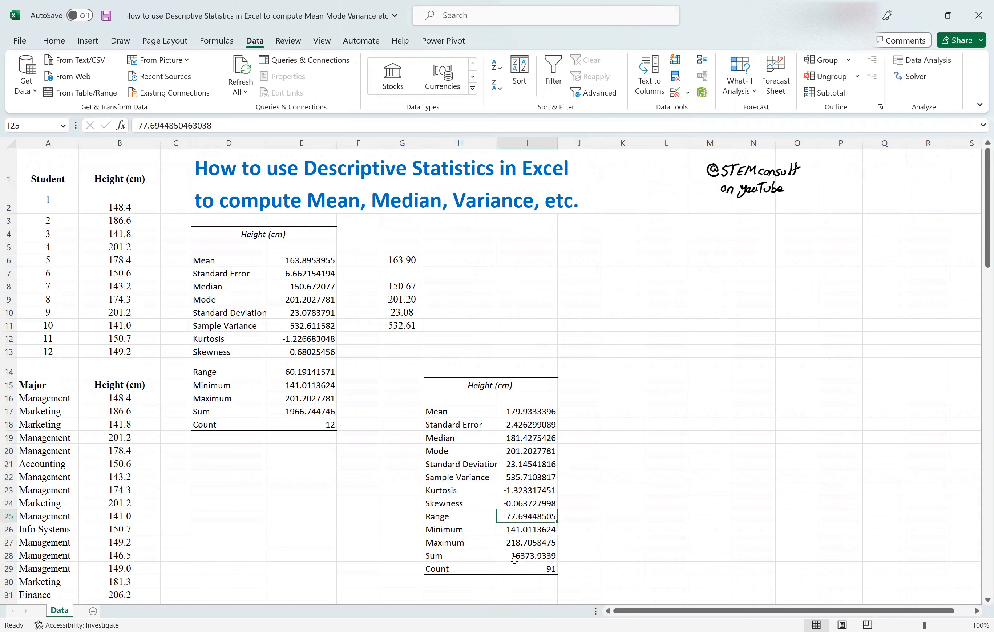
{"action": "left_click", "coordinate": [527, 569]}
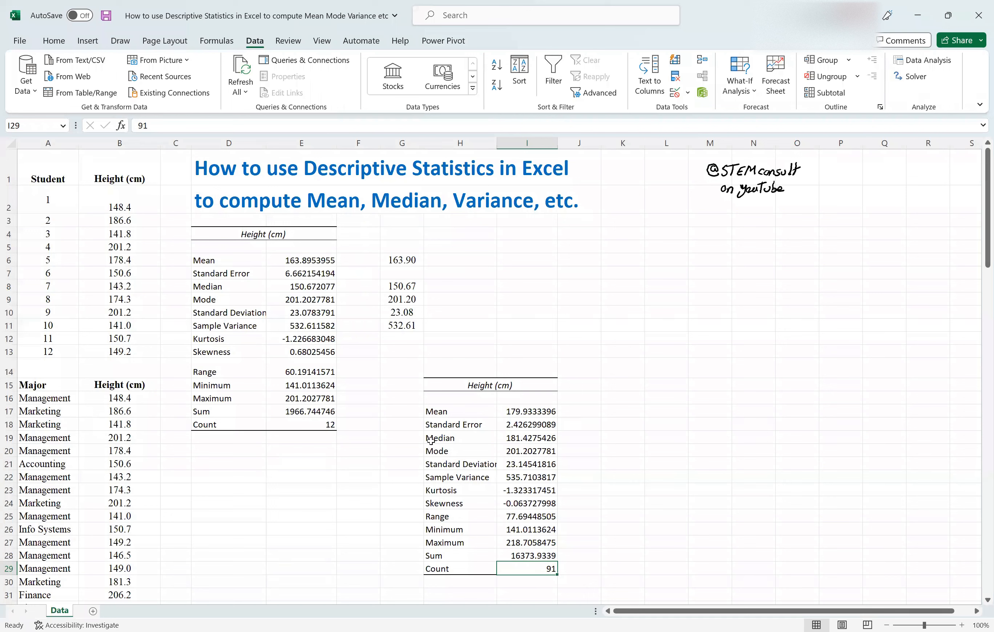
{"action": "mouse_move", "coordinate": [577, 412]}
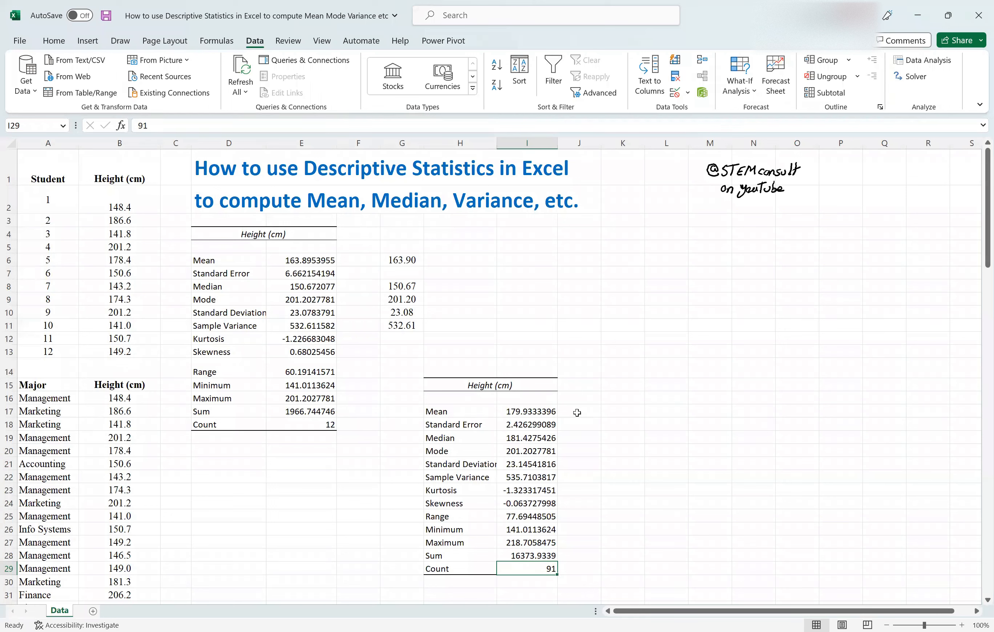
{"action": "left_click", "coordinate": [460, 411]}
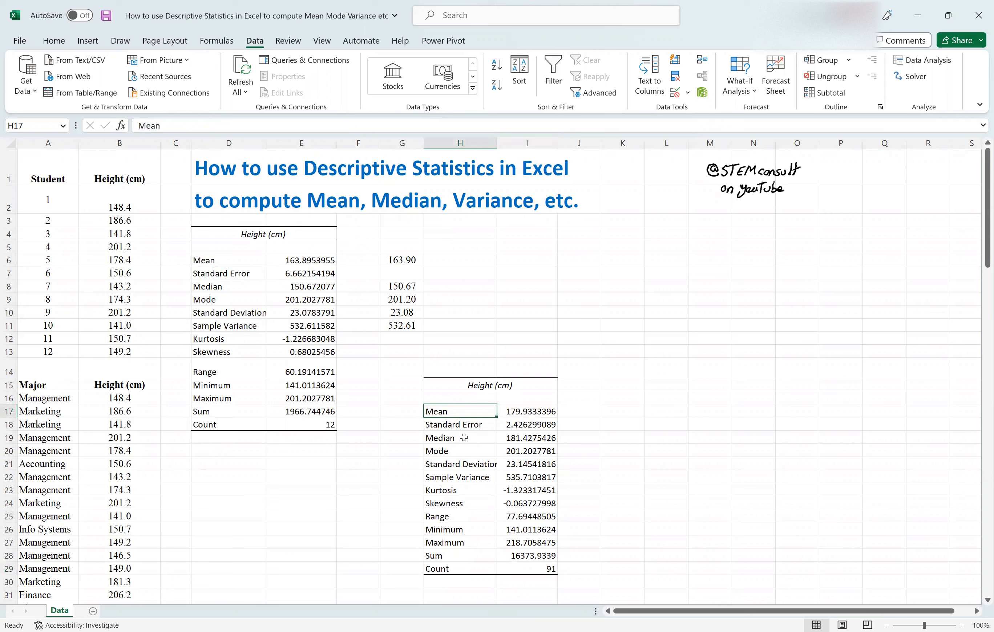
{"action": "left_click", "coordinate": [460, 476]}
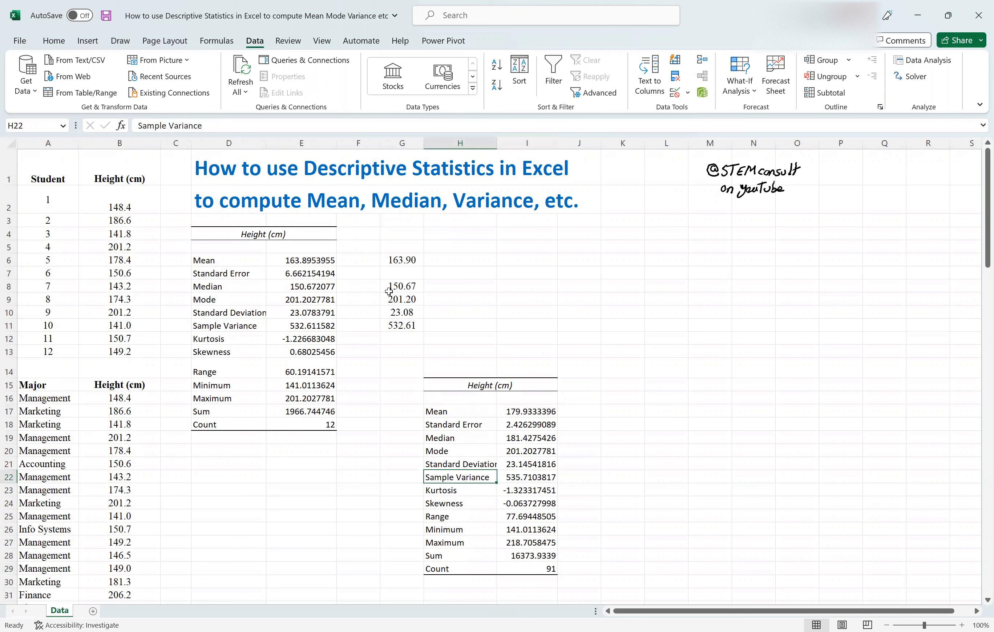
{"action": "left_click", "coordinate": [402, 299]}
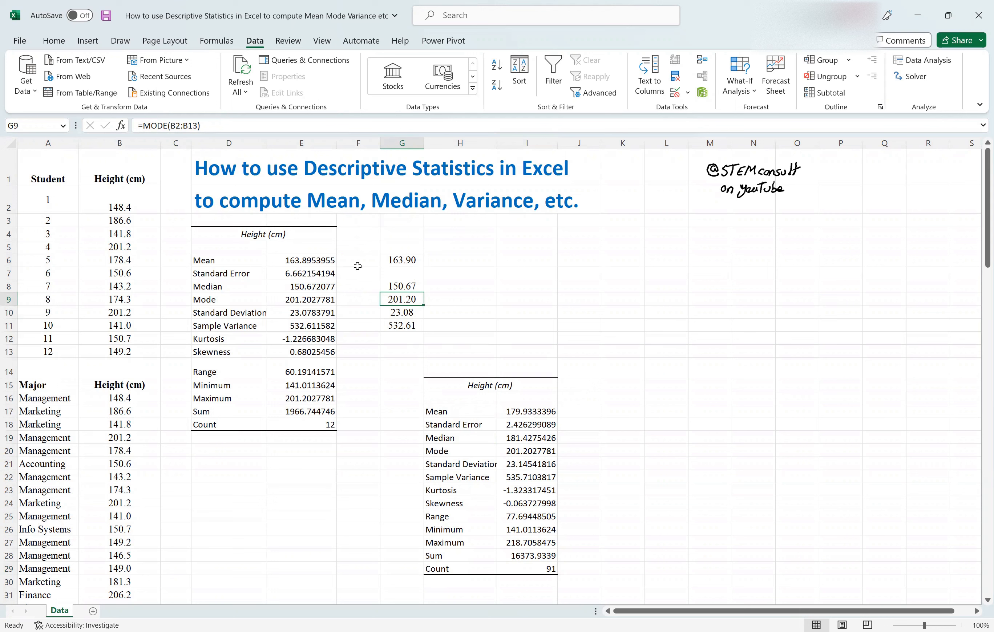
{"action": "mouse_move", "coordinate": [337, 244]}
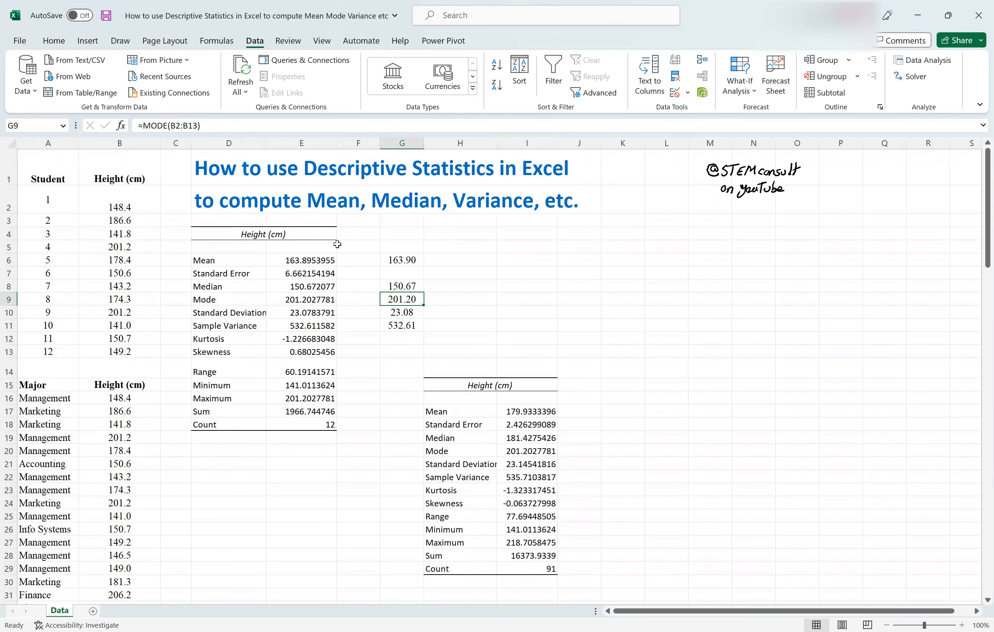
{"action": "mouse_move", "coordinate": [316, 170]}
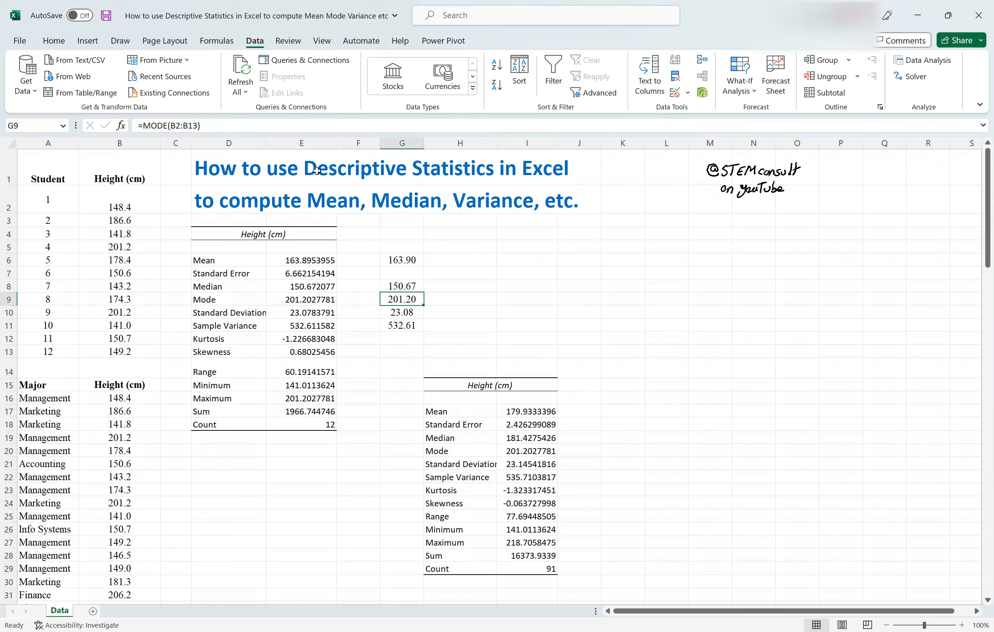
{"action": "mouse_move", "coordinate": [541, 174]}
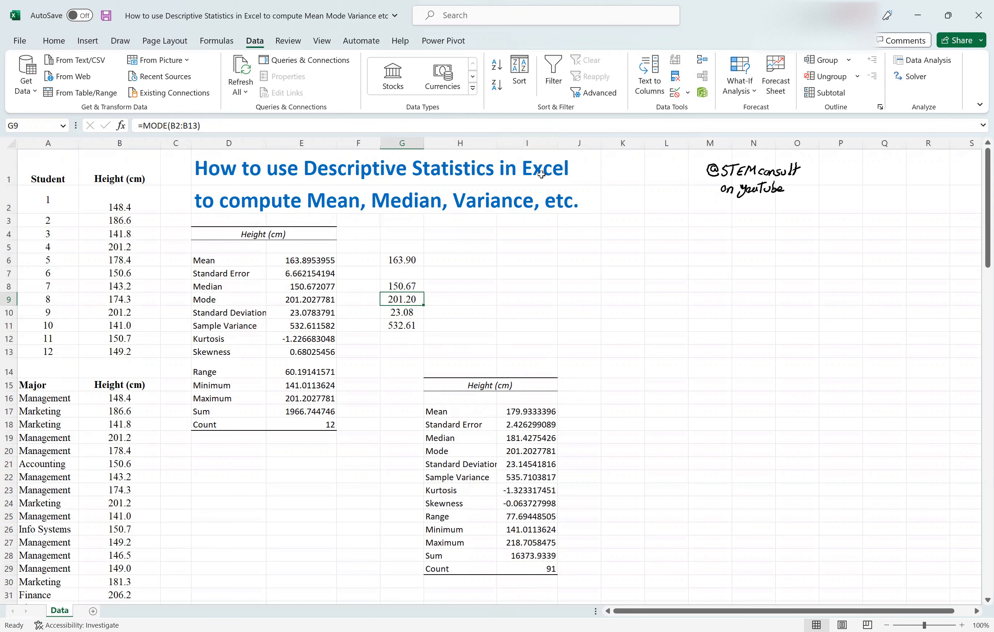
{"action": "mouse_move", "coordinate": [922, 60]}
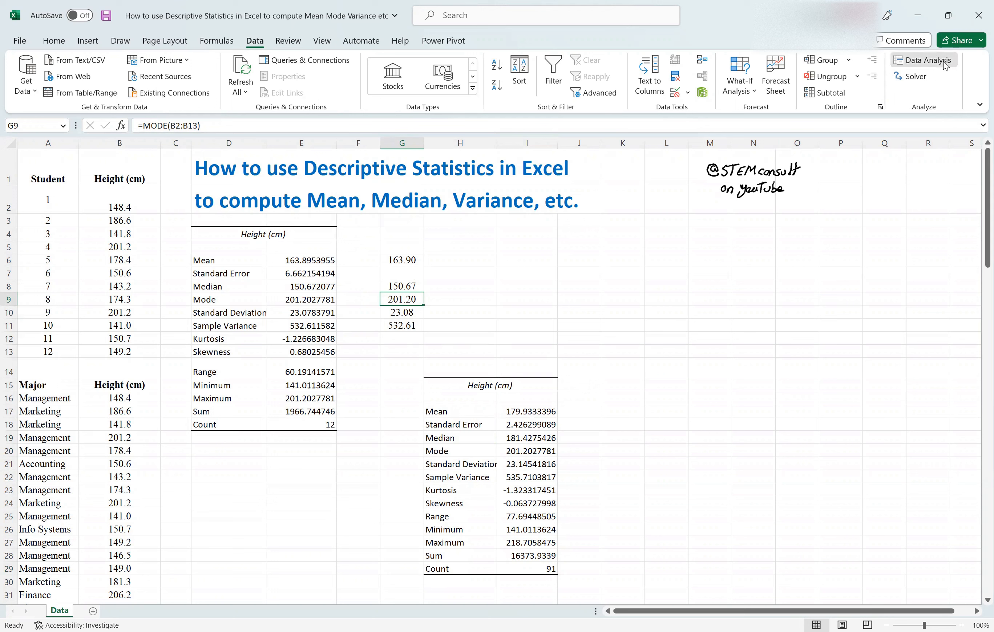
- Reopen the Data Analysis tools list and reselect Descriptive Statistics
{"action": "left_click", "coordinate": [923, 60]}
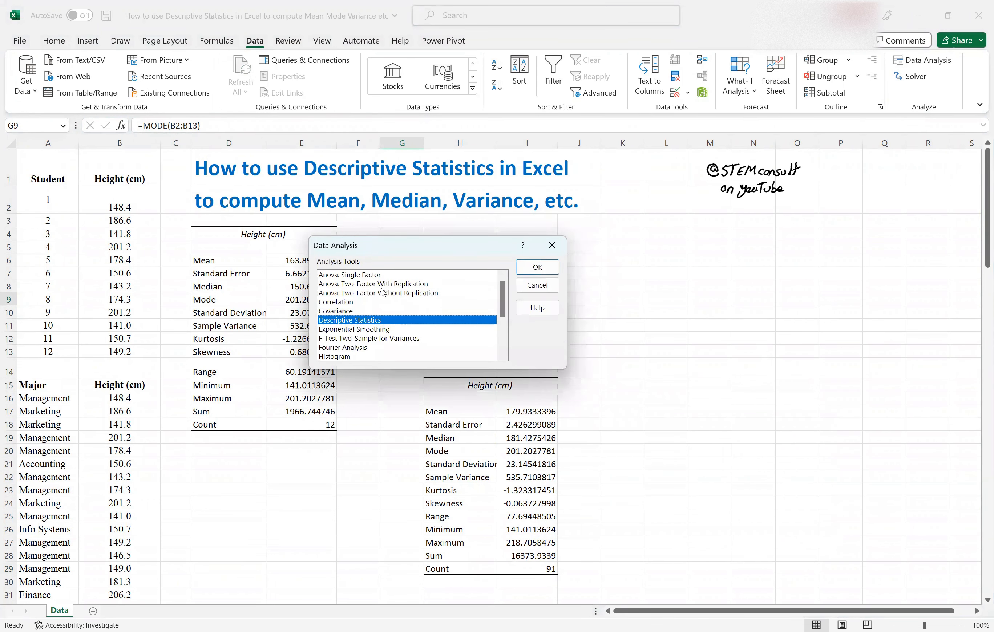
{"action": "left_click", "coordinate": [373, 283]}
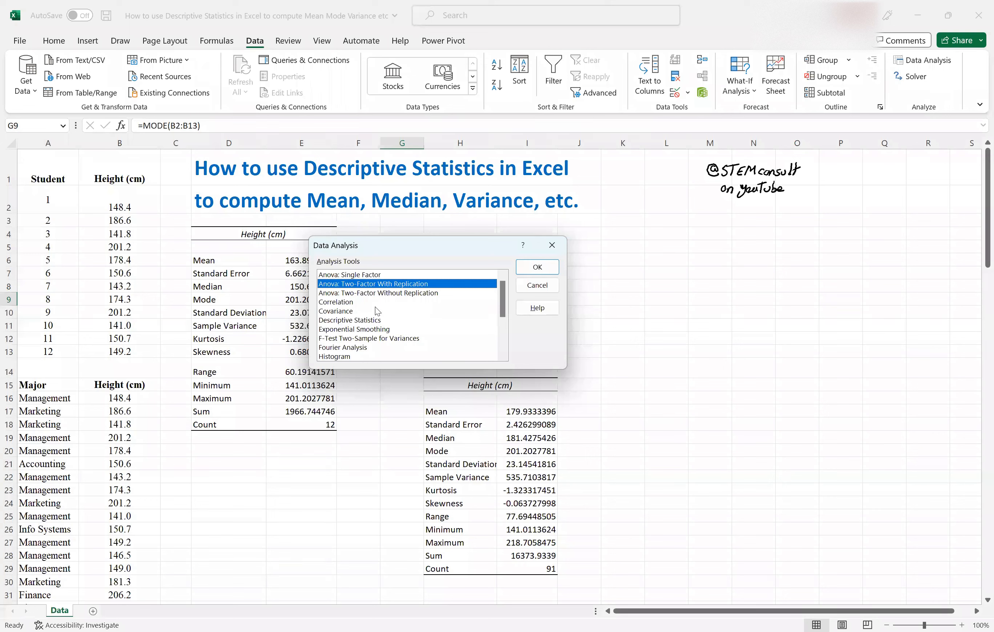
{"action": "left_click", "coordinate": [350, 320]}
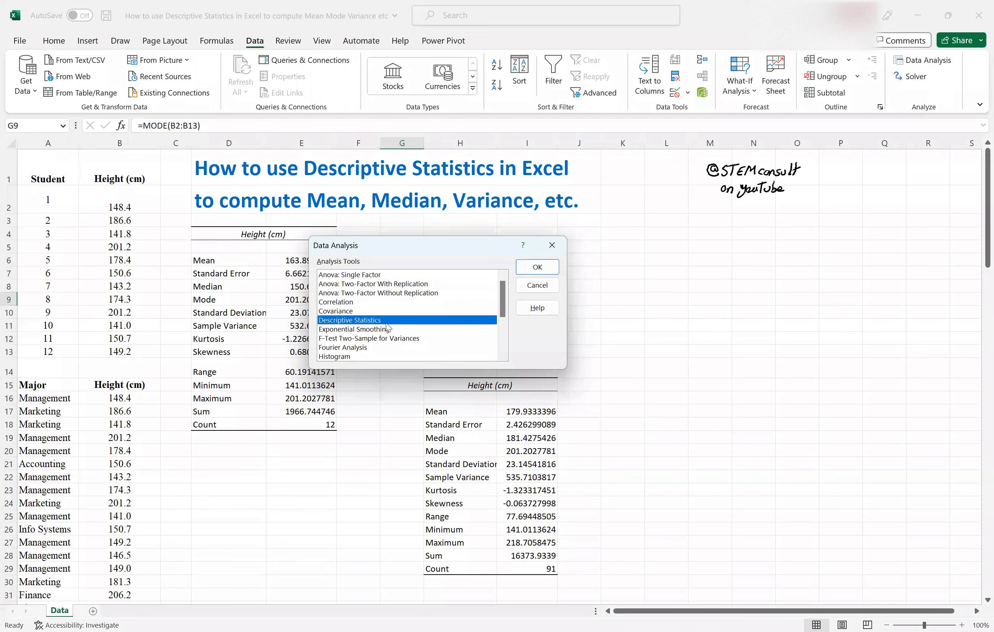
{"action": "mouse_move", "coordinate": [571, 244]}
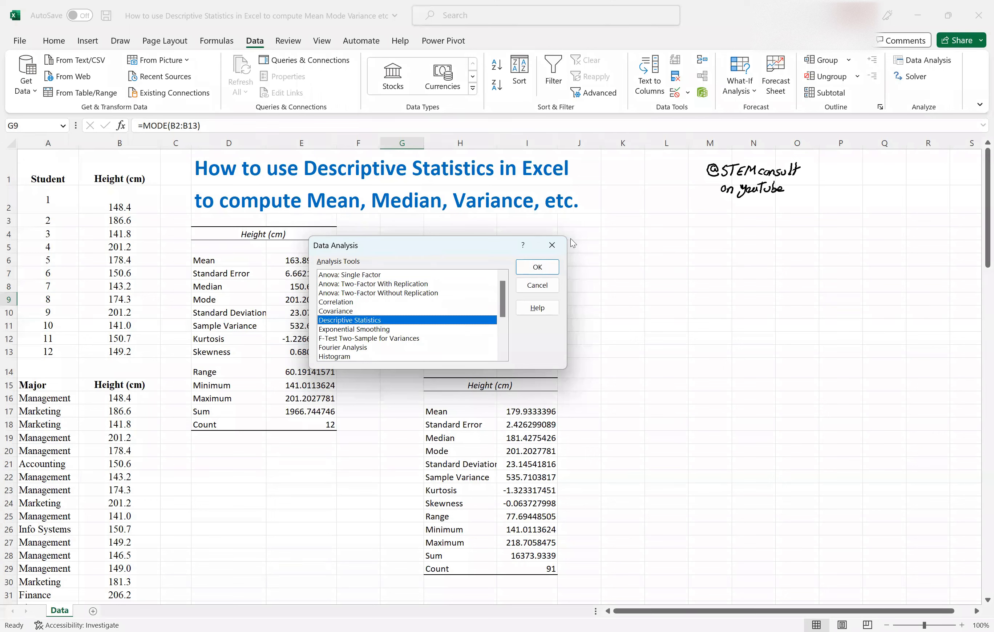